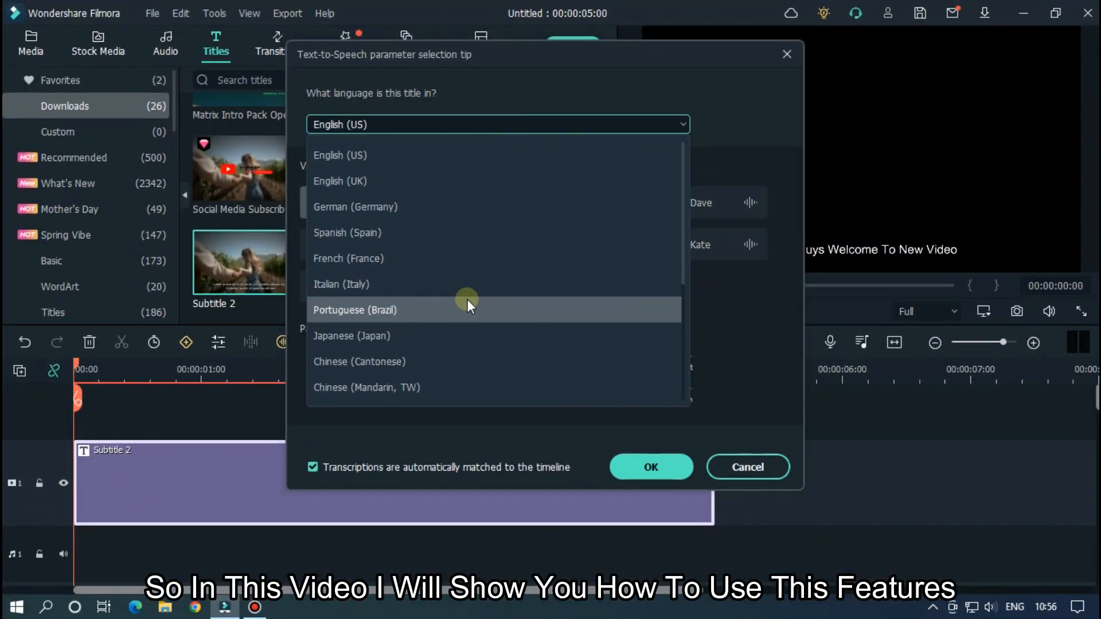
- Dismiss the Text-to-Speech dialog preview and return to an empty untitled project
{"action": "left_click", "coordinate": [339, 155]}
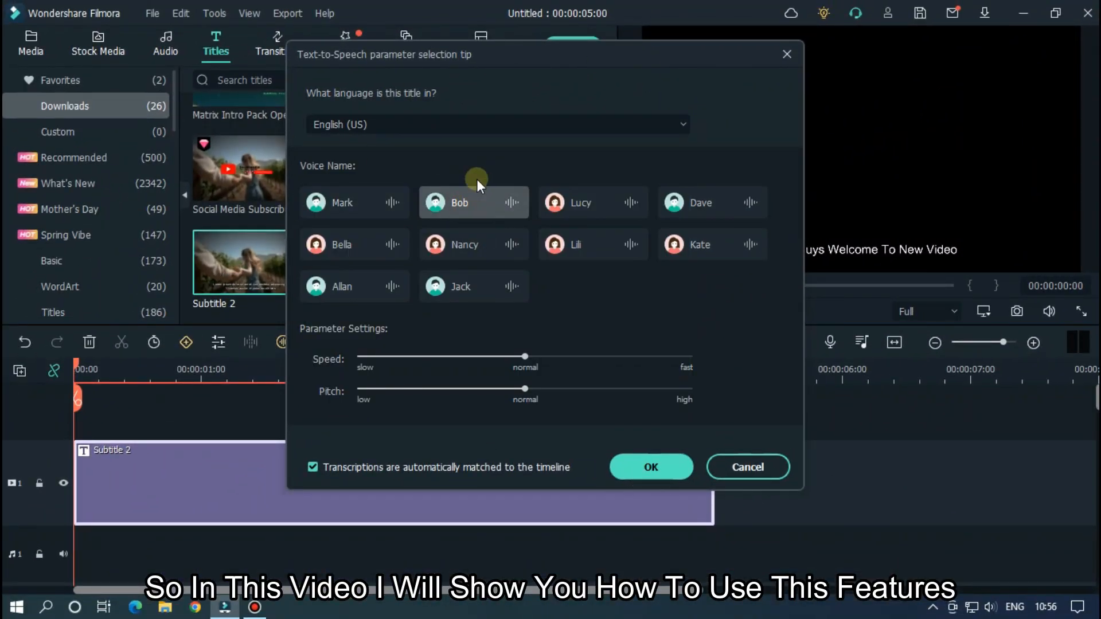
{"action": "left_click", "coordinate": [649, 467]}
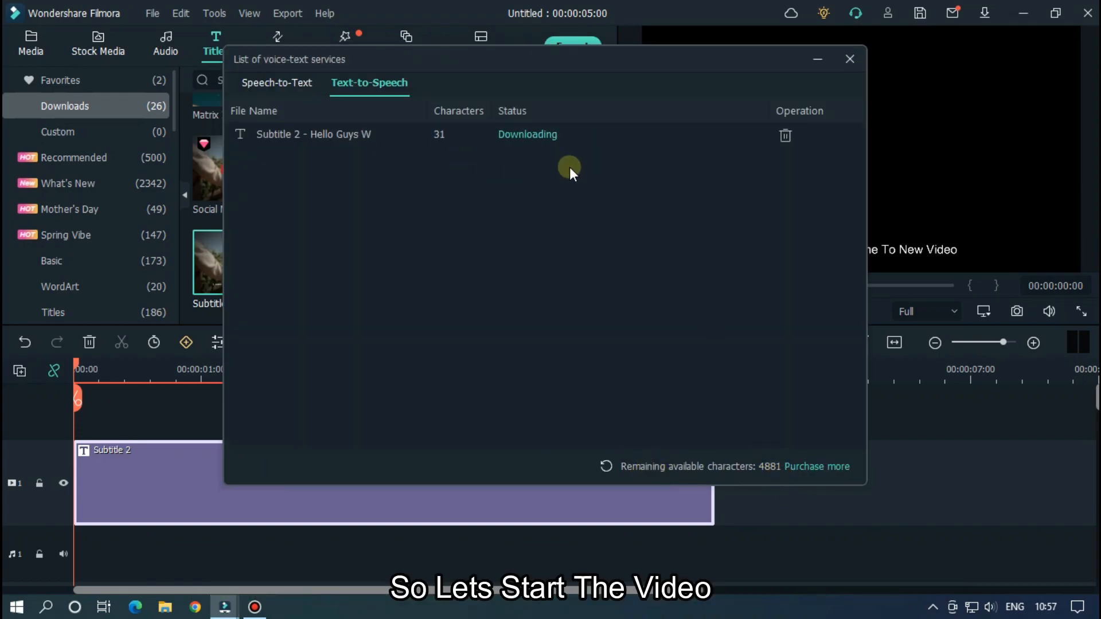
{"action": "left_click", "coordinate": [850, 59]}
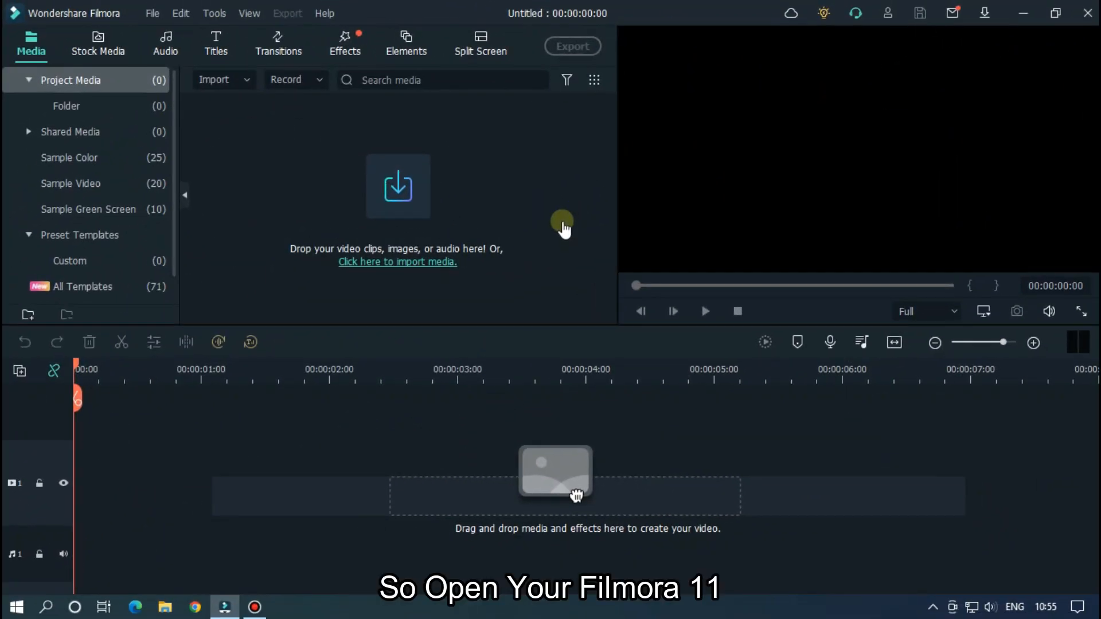
{"action": "left_click", "coordinate": [325, 13]}
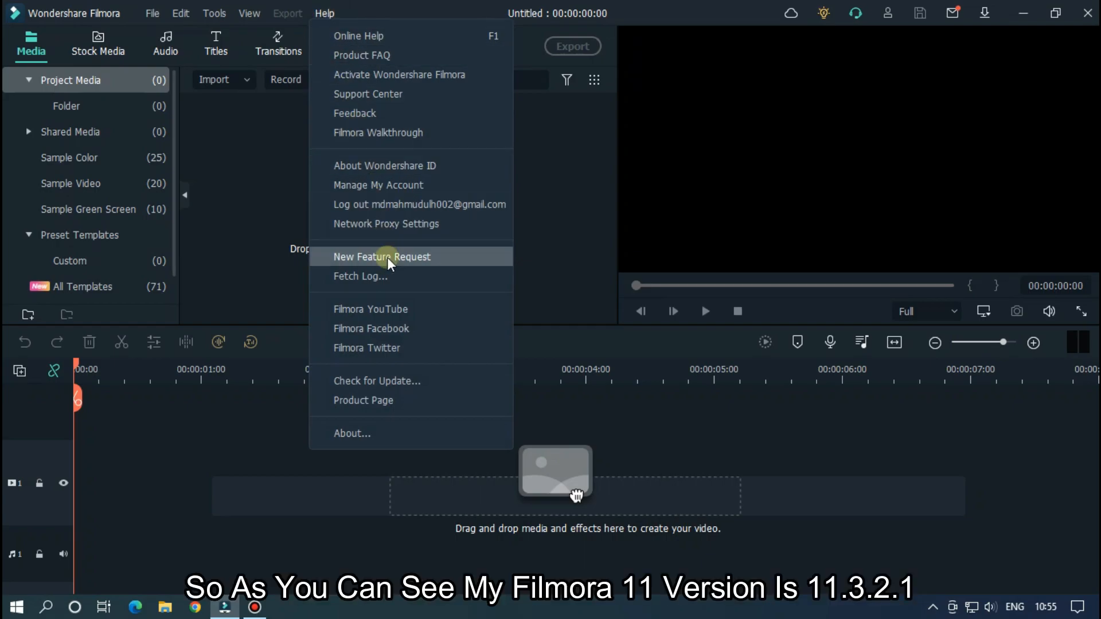
{"action": "left_click", "coordinate": [352, 433]}
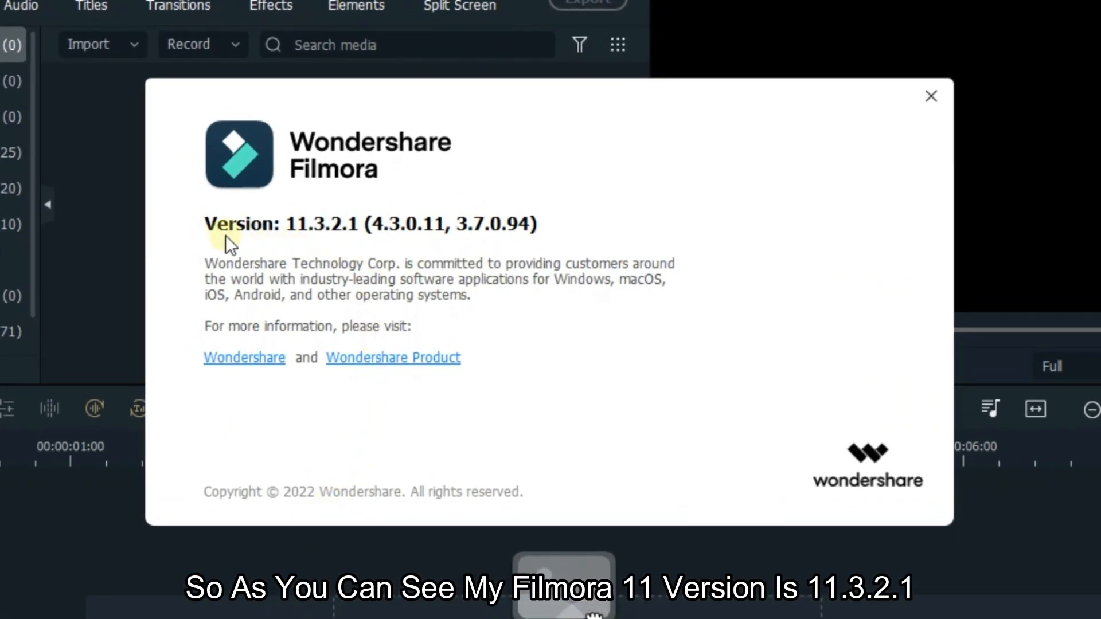
{"action": "mouse_move", "coordinate": [331, 242]}
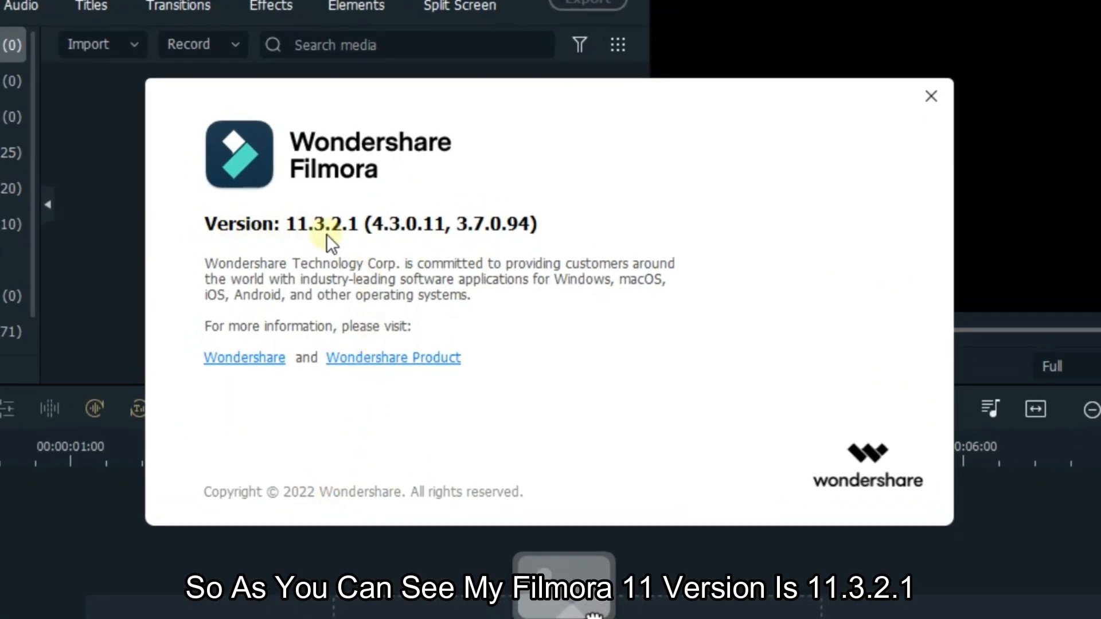
{"action": "mouse_move", "coordinate": [368, 239]}
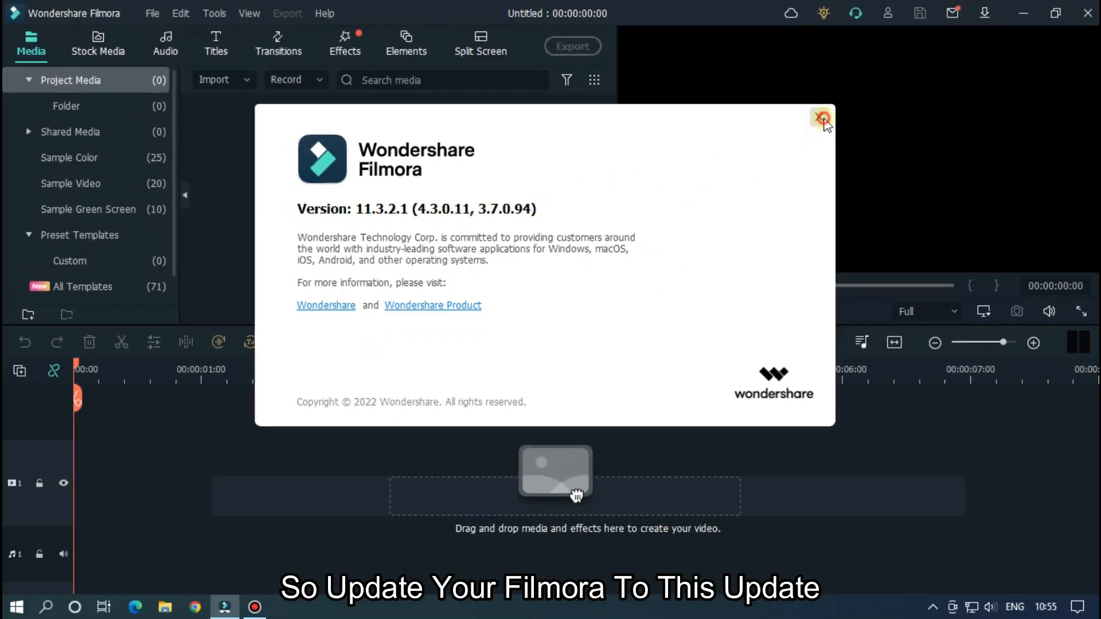
{"action": "left_click", "coordinate": [822, 117]}
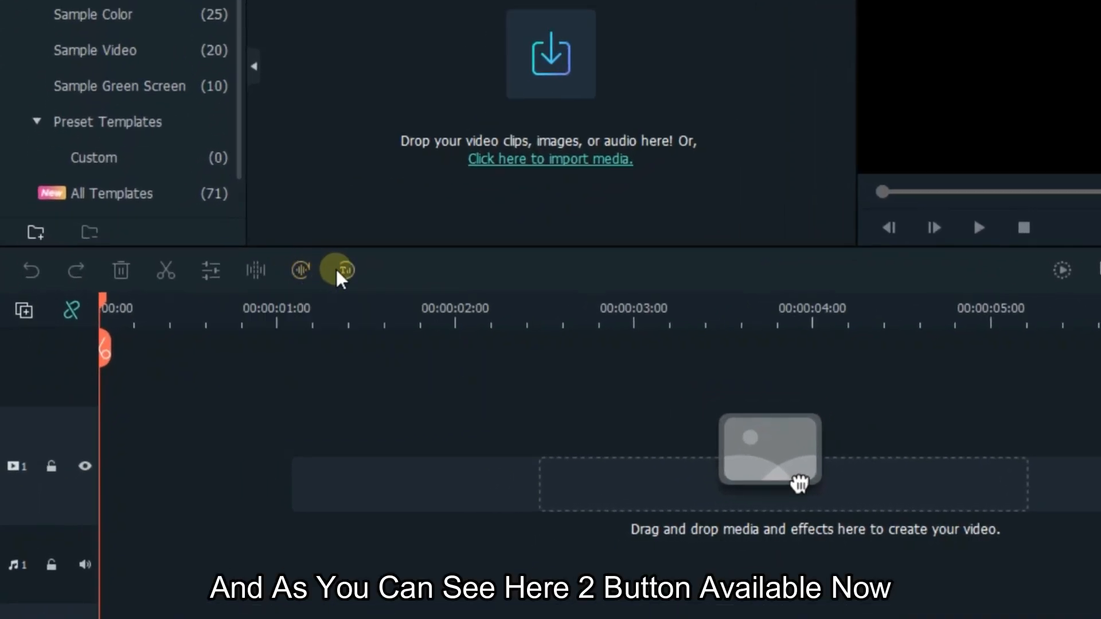
{"action": "mouse_move", "coordinate": [342, 270]}
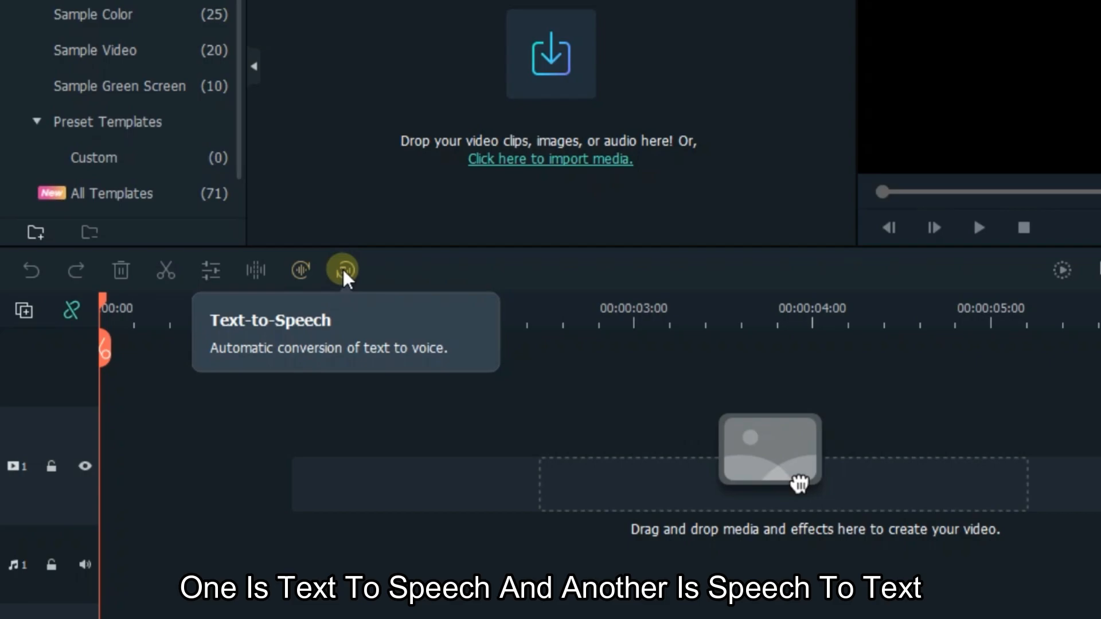
{"action": "mouse_move", "coordinate": [323, 179]}
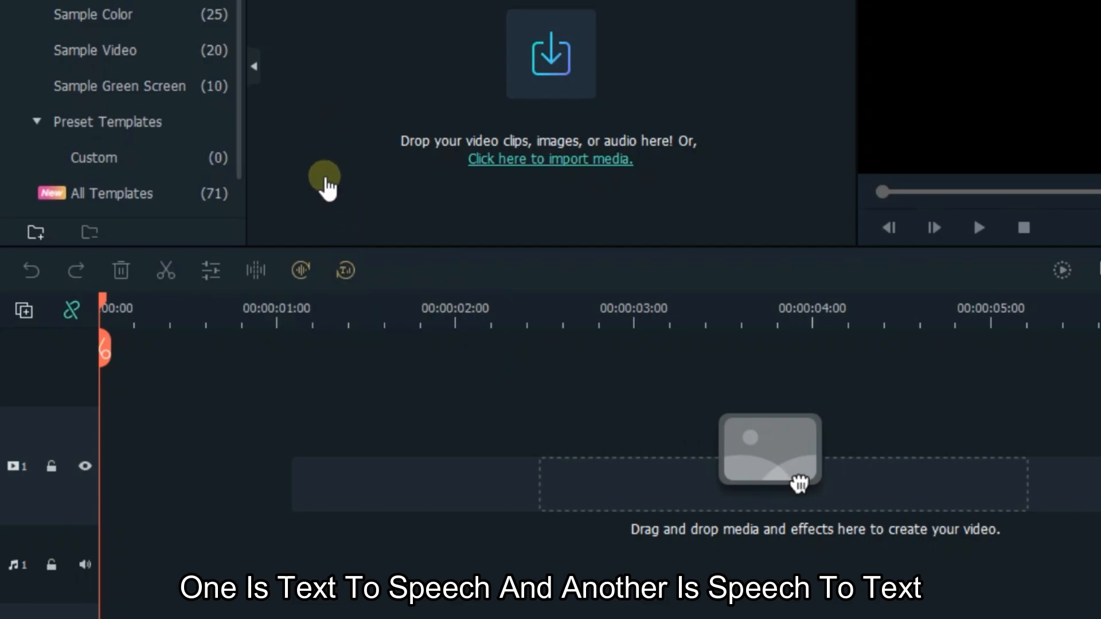
{"action": "mouse_move", "coordinate": [252, 344]}
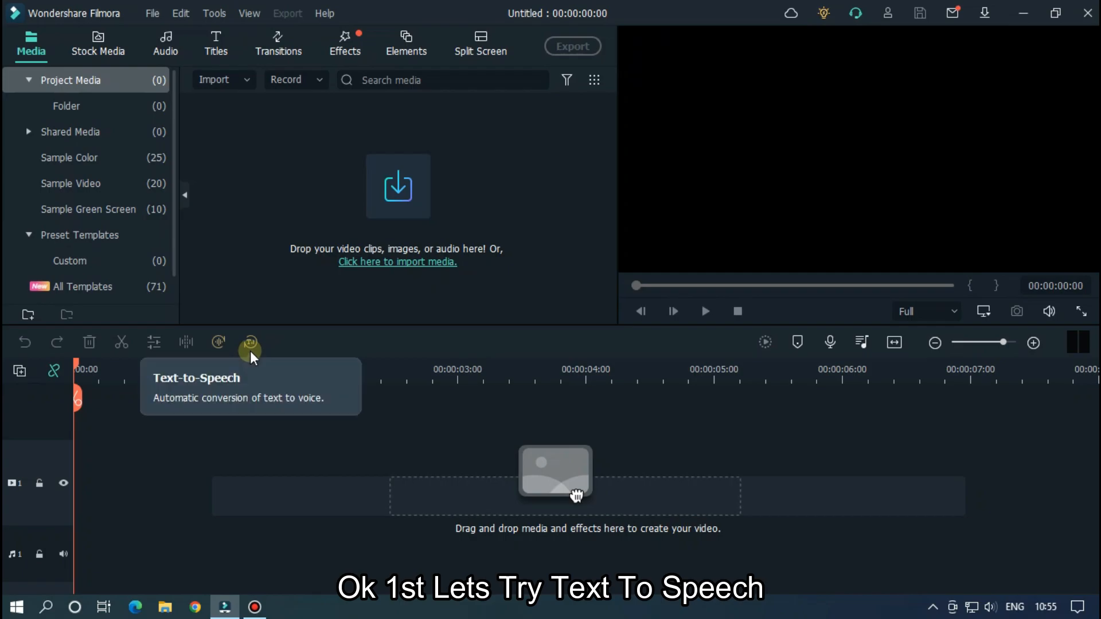
- Browse the Titles library's Downloads category down to the Subtitle 2 template
{"action": "left_click", "coordinate": [216, 43]}
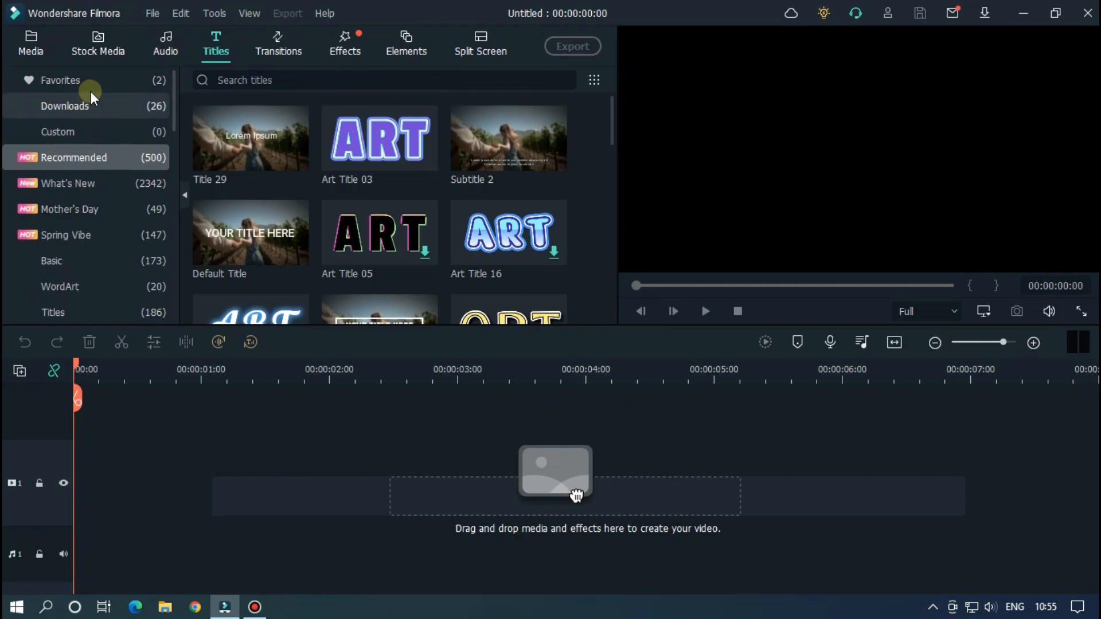
{"action": "left_click", "coordinate": [64, 106]}
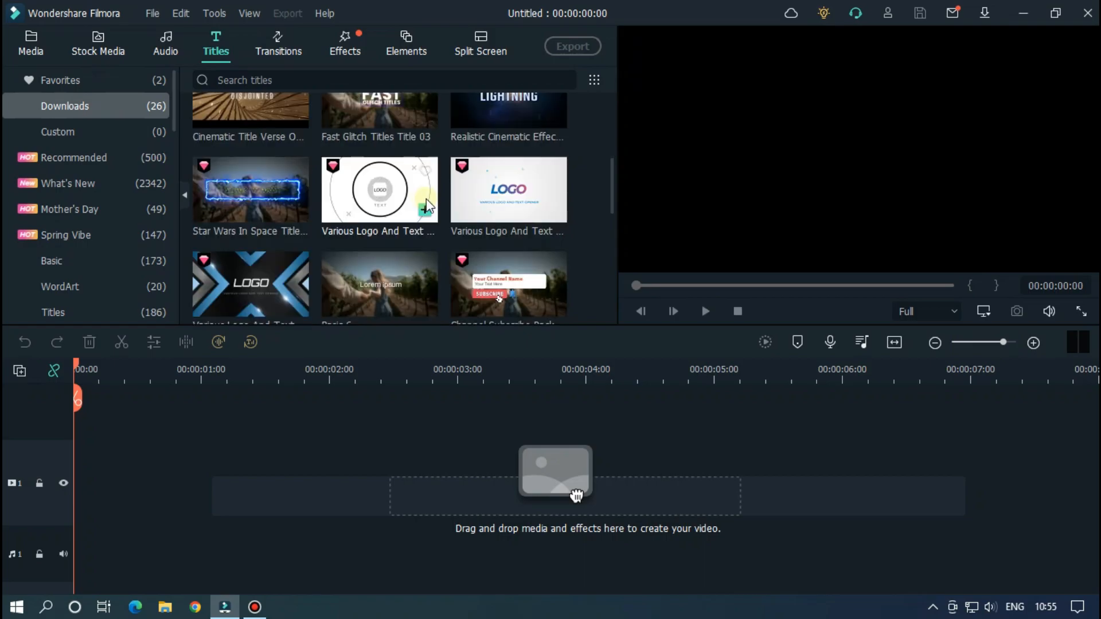
{"action": "scroll", "scroll_direction": "down", "scroll_amount": 3}
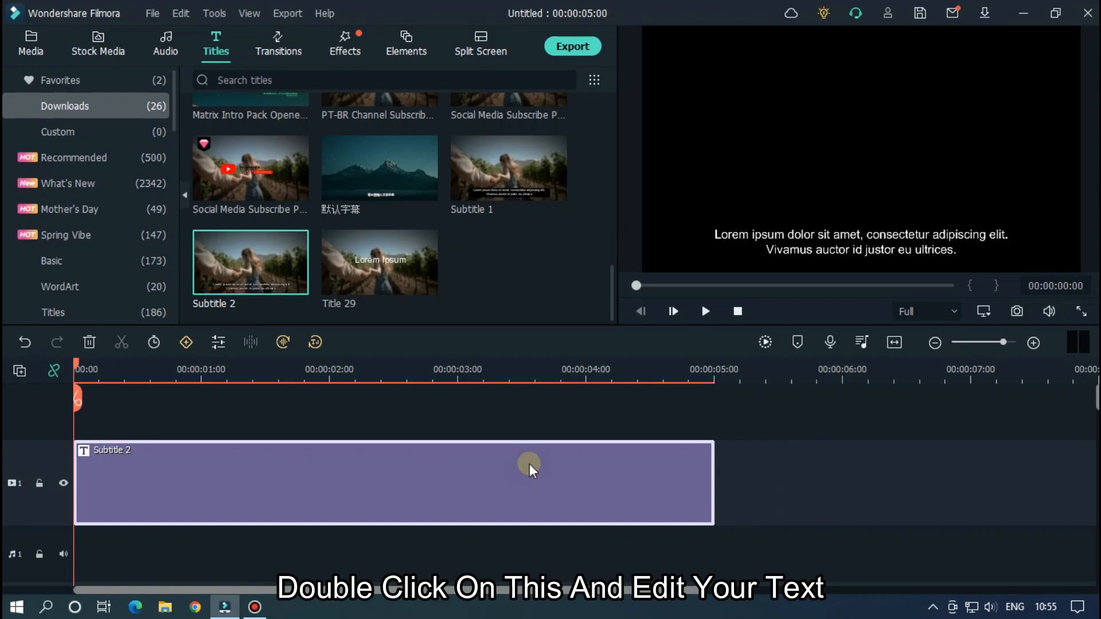
- Replace the Subtitle 2 placeholder text with 'Hello Guys Welcome To New Video'
{"action": "double_click", "coordinate": [530, 480]}
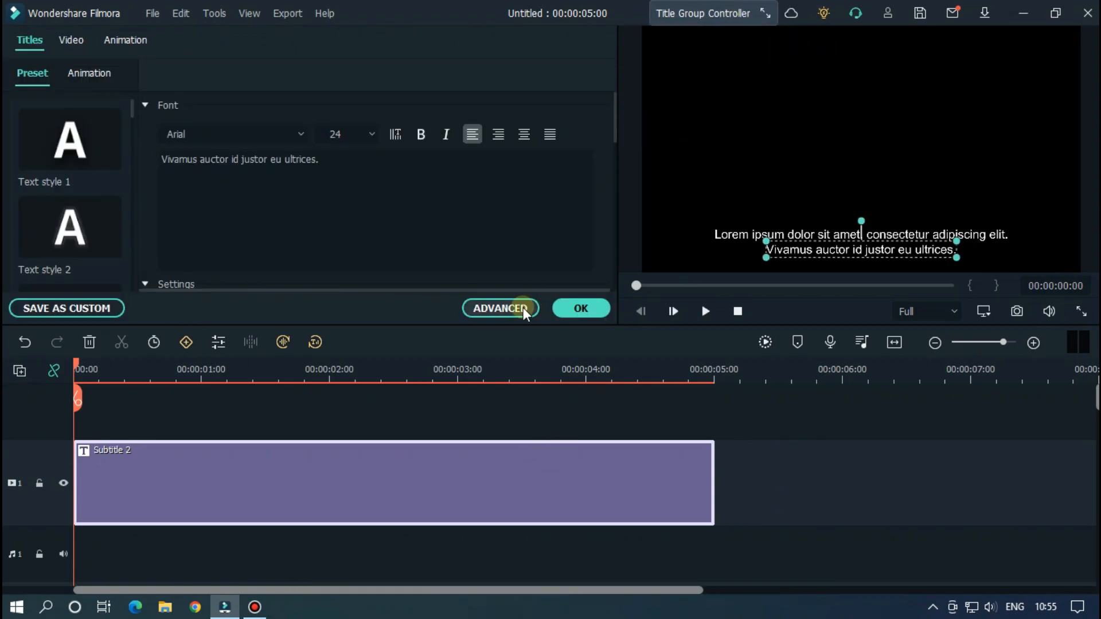
{"action": "type", "text": "Hello G"}
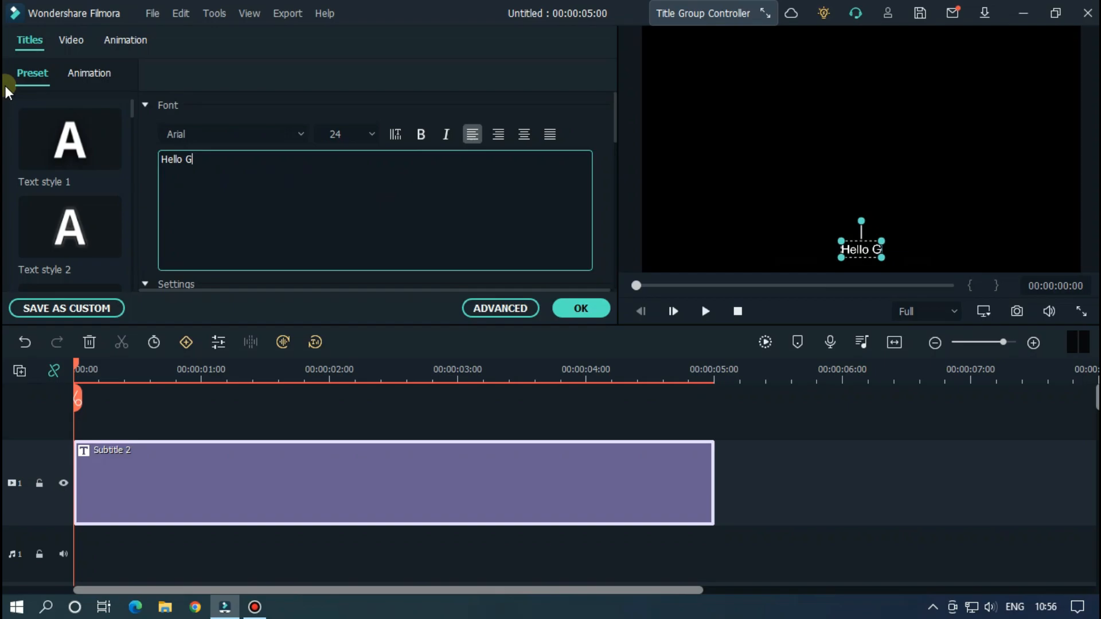
{"action": "type", "text": "uys Welcome To New Video"}
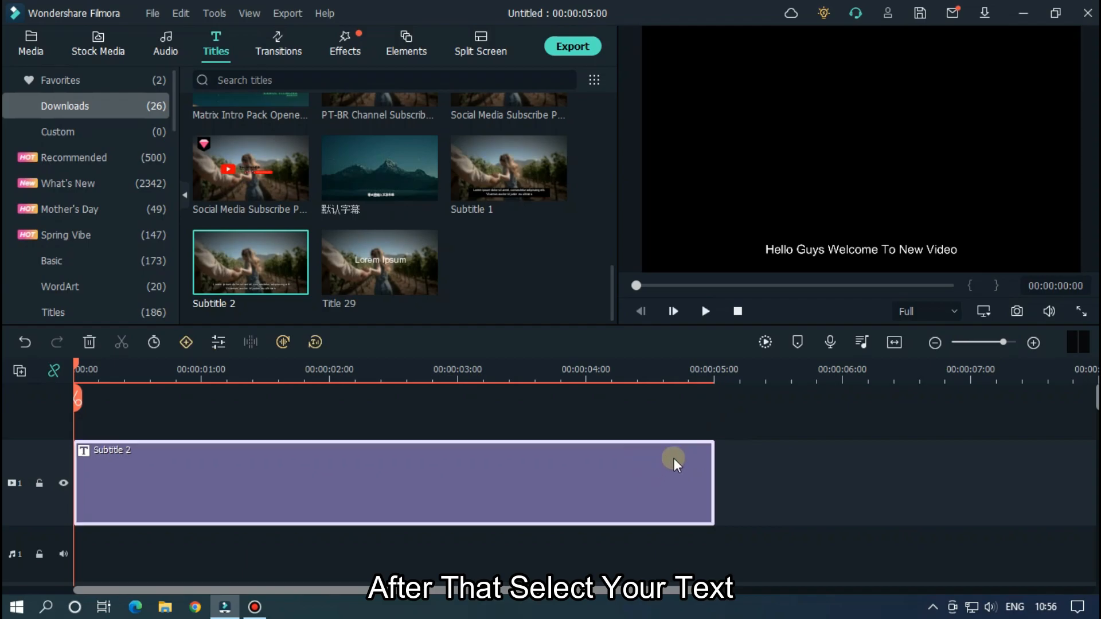
- Start Text-to-Speech on the Subtitle 2 clip and try the Mark voice
{"action": "left_click", "coordinate": [394, 483]}
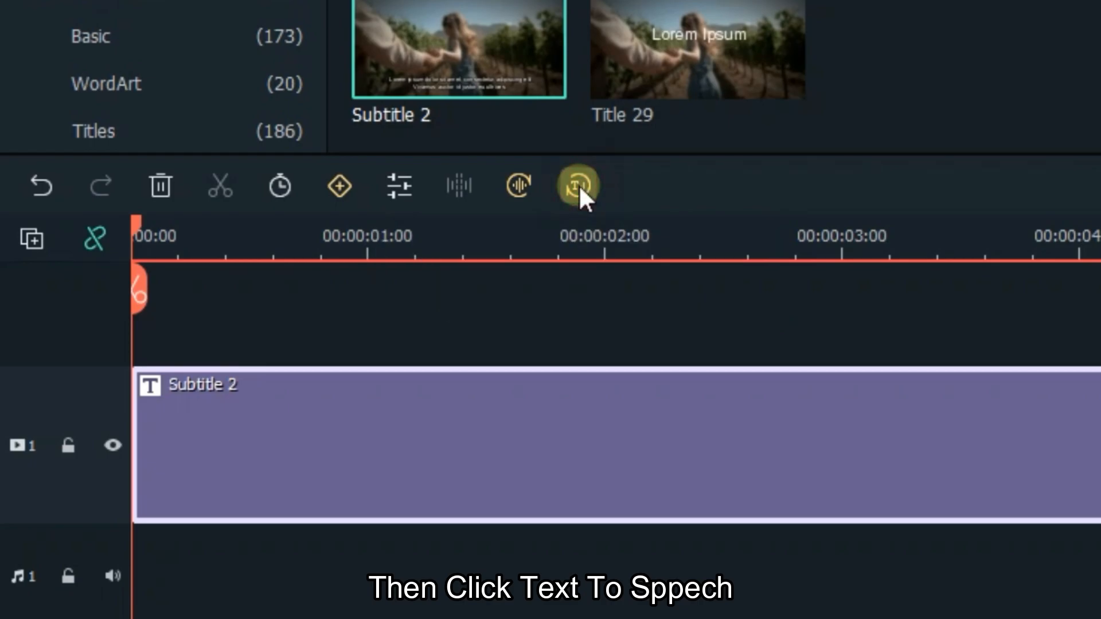
{"action": "left_click", "coordinate": [577, 186]}
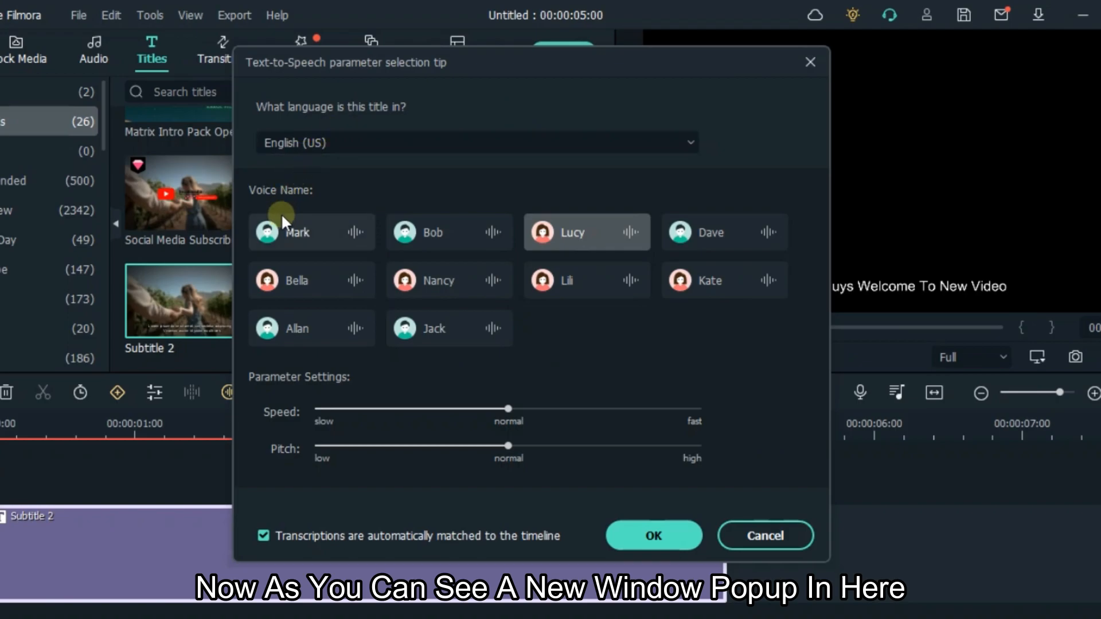
{"action": "mouse_move", "coordinate": [480, 174]}
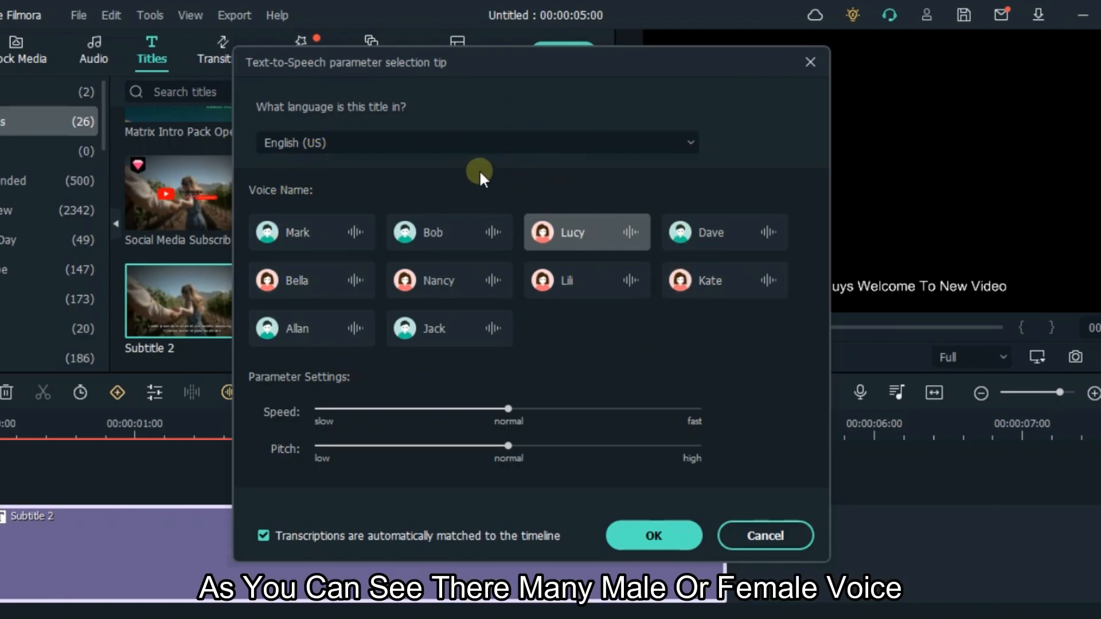
{"action": "left_click", "coordinate": [308, 232]}
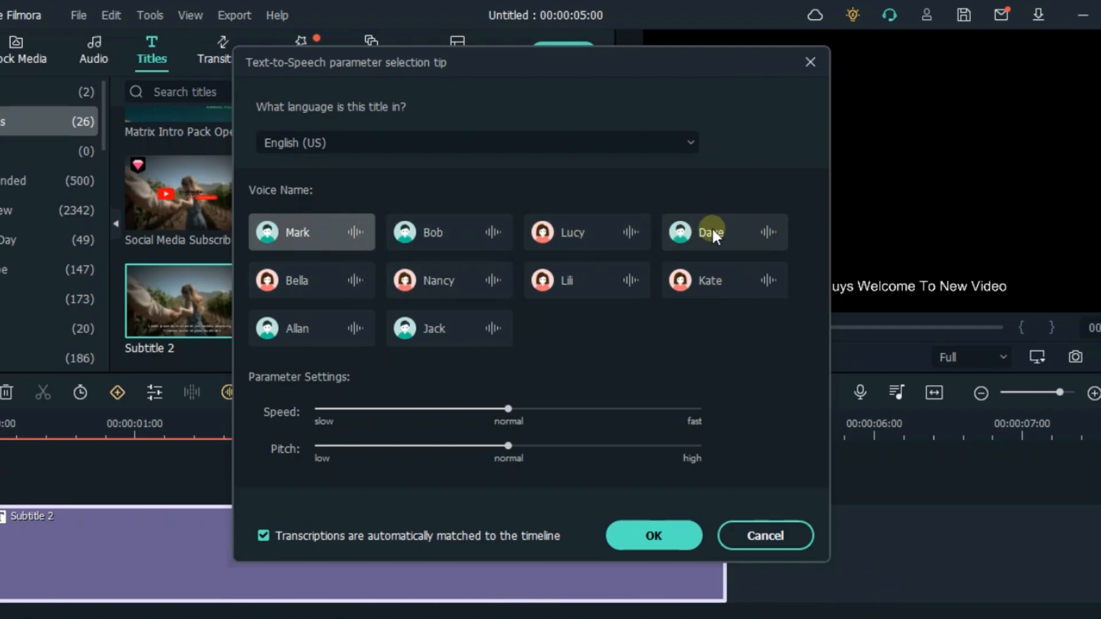
{"action": "mouse_move", "coordinate": [484, 351]}
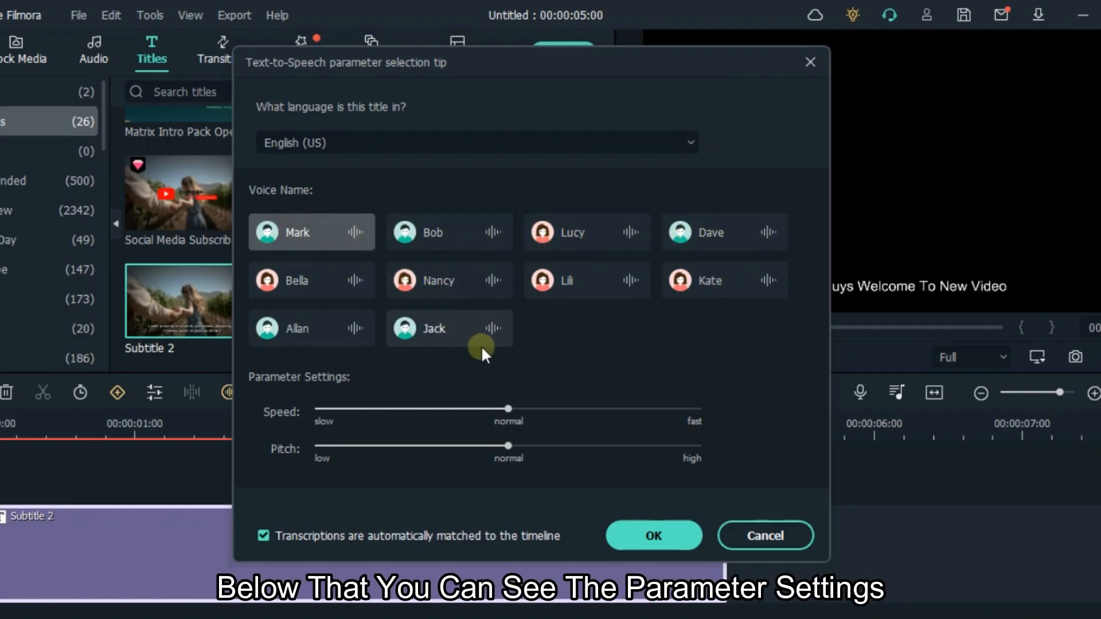
{"action": "mouse_move", "coordinate": [580, 285]}
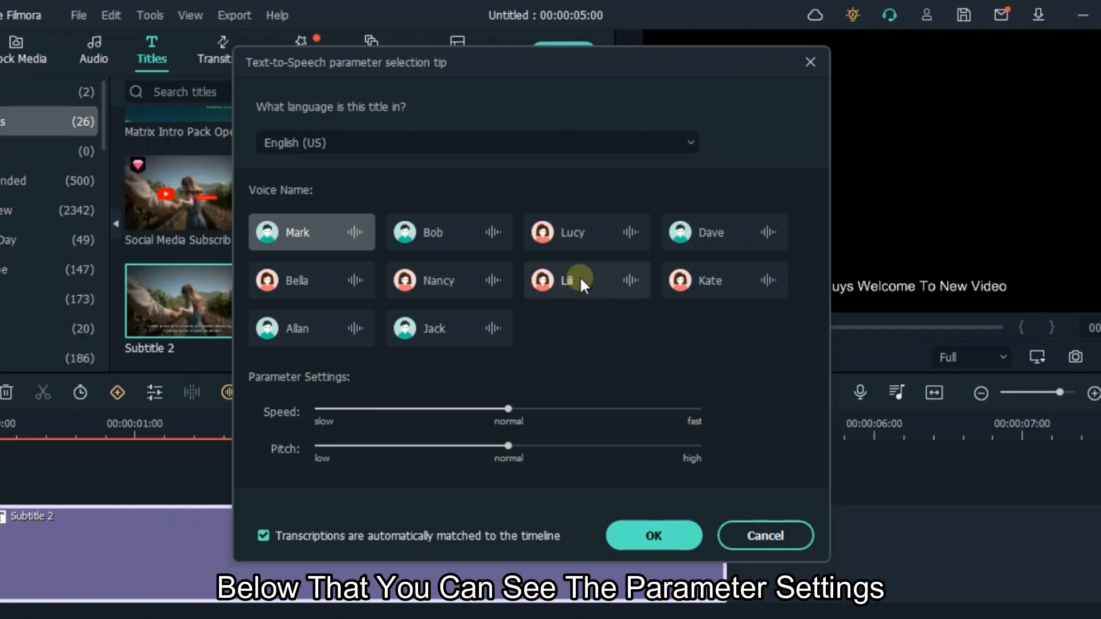
{"action": "mouse_move", "coordinate": [583, 412]}
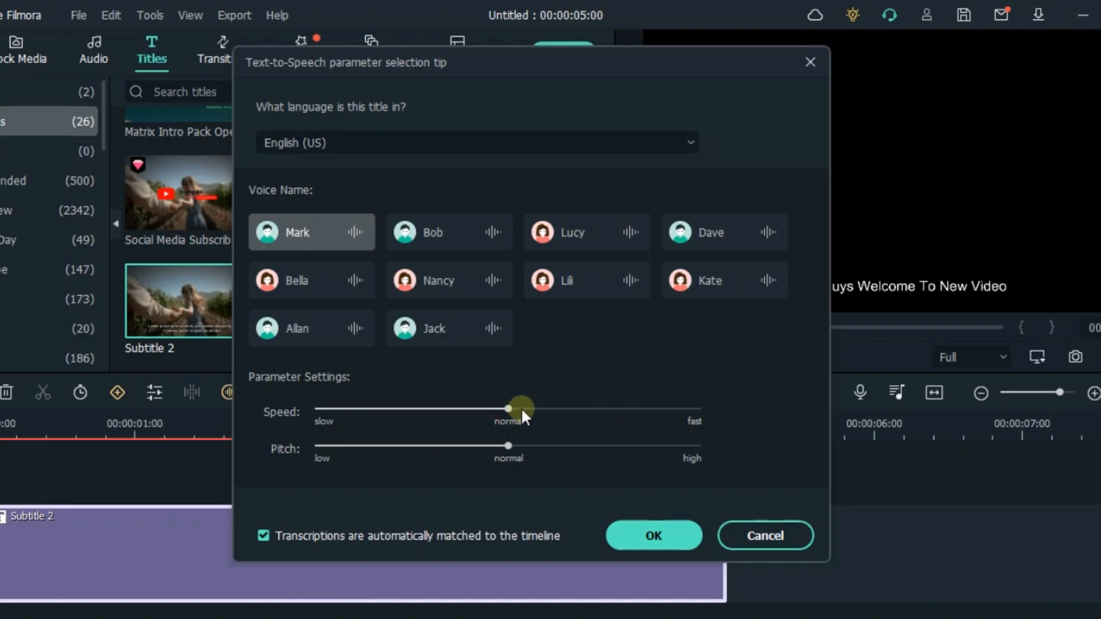
- Keep English (US) as language and choose the Bob voice with normal speed and pitch
{"action": "left_click", "coordinate": [476, 142]}
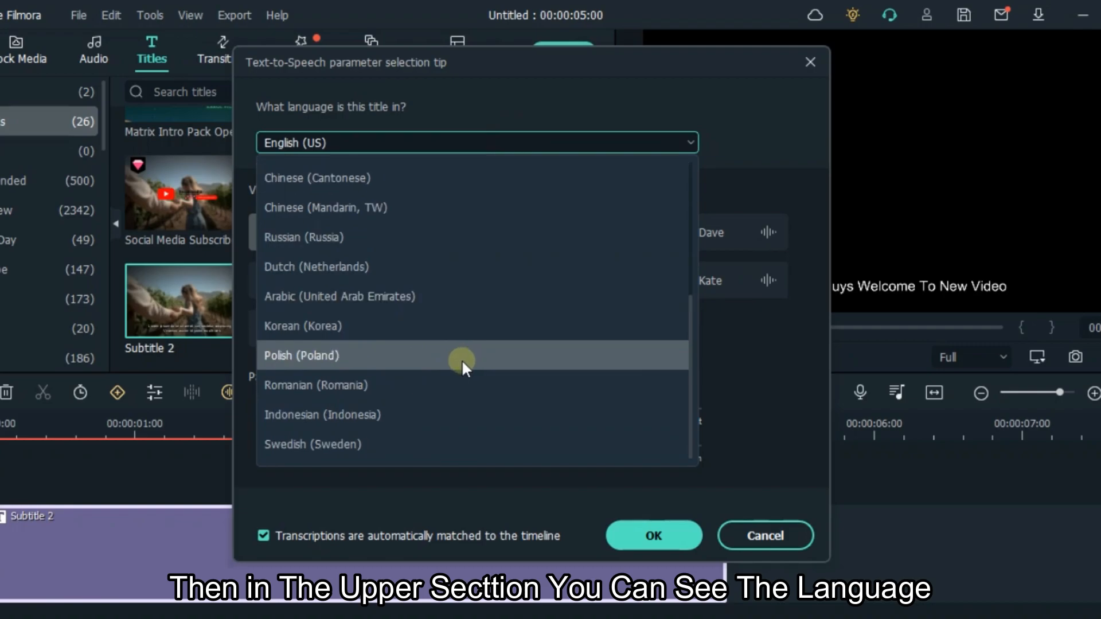
{"action": "scroll", "scroll_direction": "up", "scroll_amount": 3}
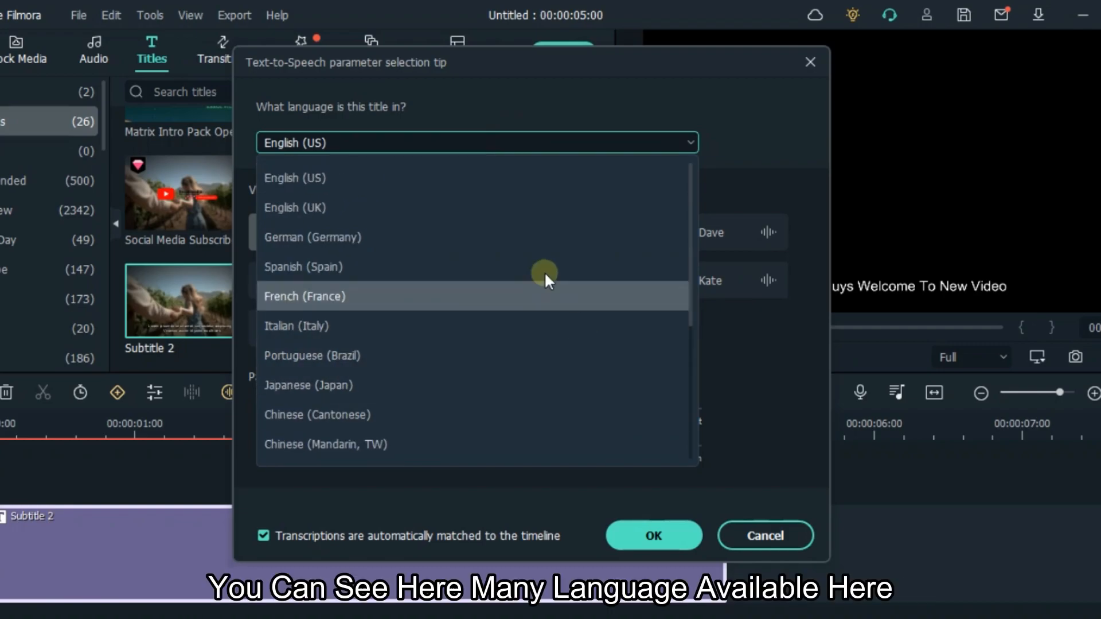
{"action": "scroll", "scroll_direction": "down", "scroll_amount": 3}
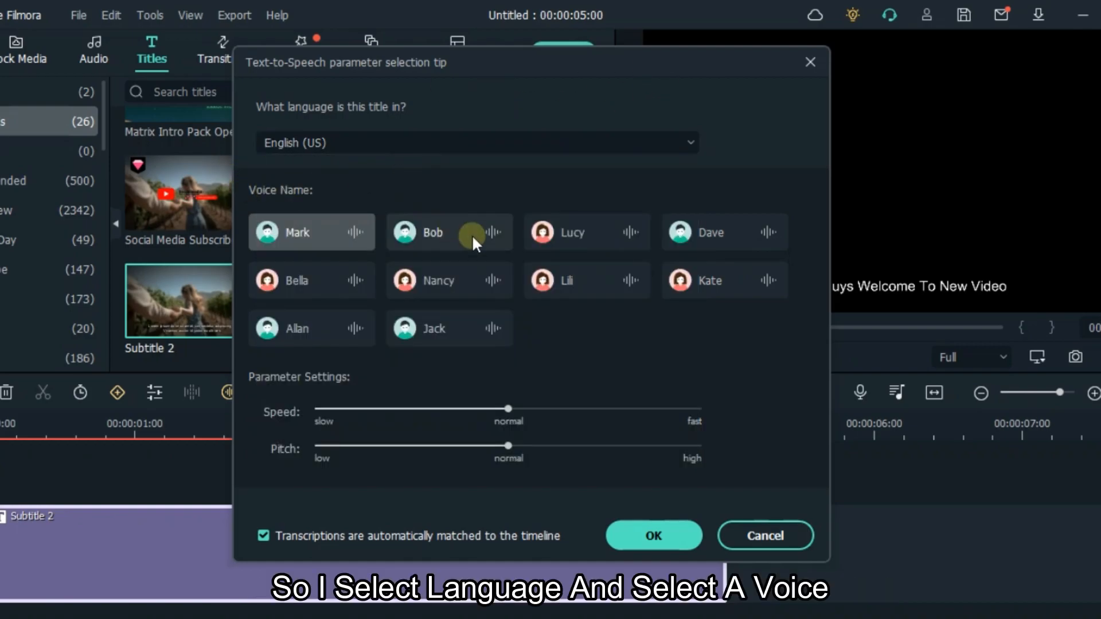
{"action": "left_click", "coordinate": [449, 233]}
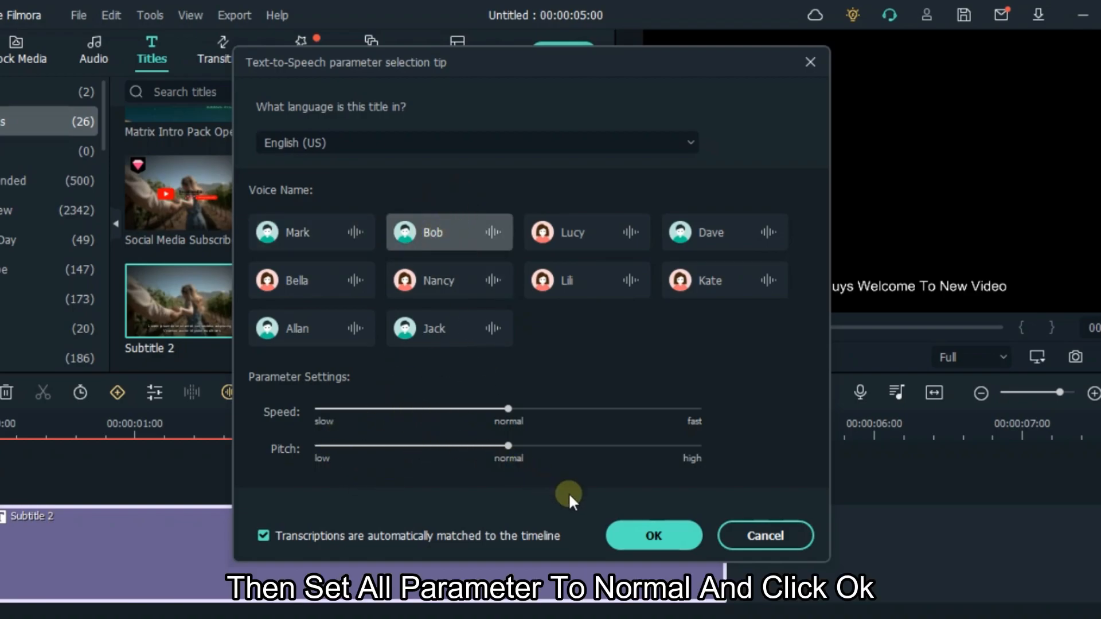
- Generate the spoken audio, adding a voice clip with 4850 characters remaining
{"action": "left_click", "coordinate": [653, 535]}
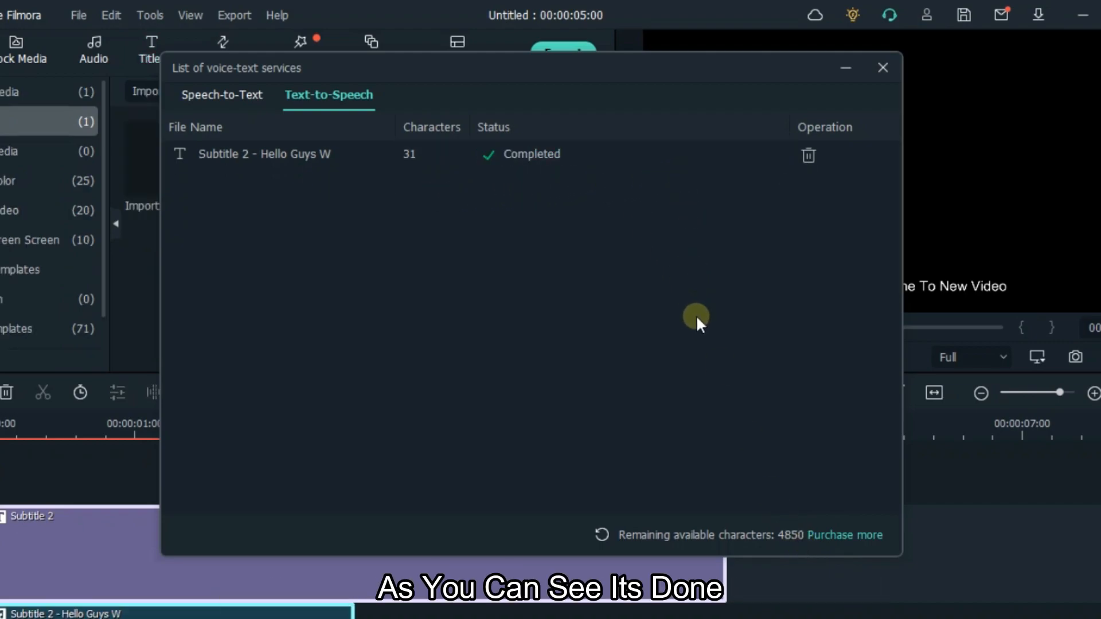
{"action": "mouse_move", "coordinate": [705, 552]}
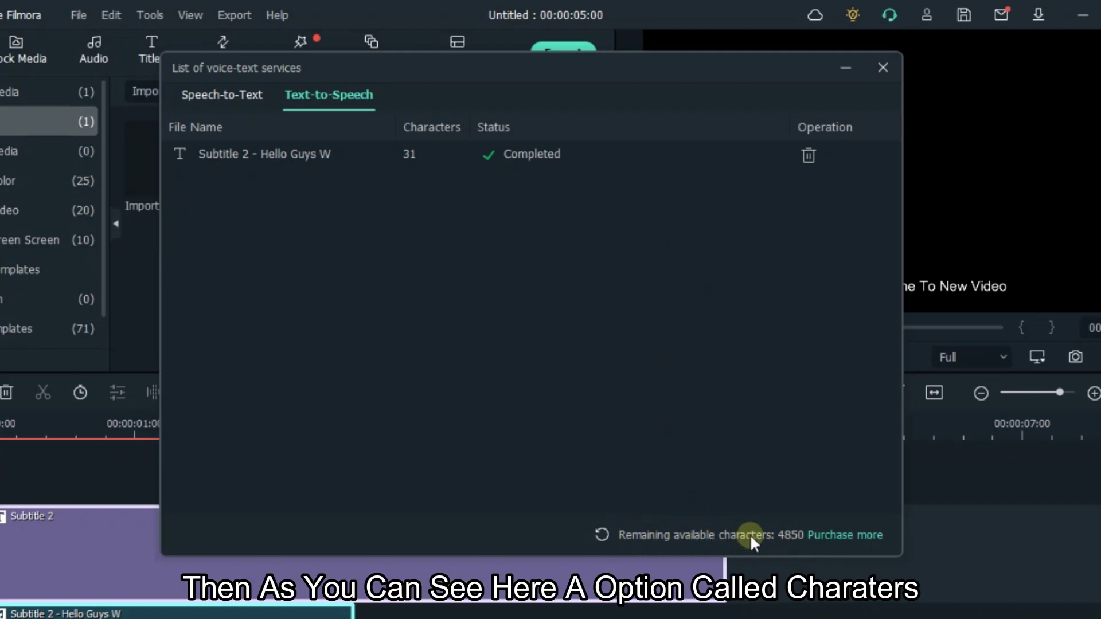
{"action": "mouse_move", "coordinate": [793, 555]}
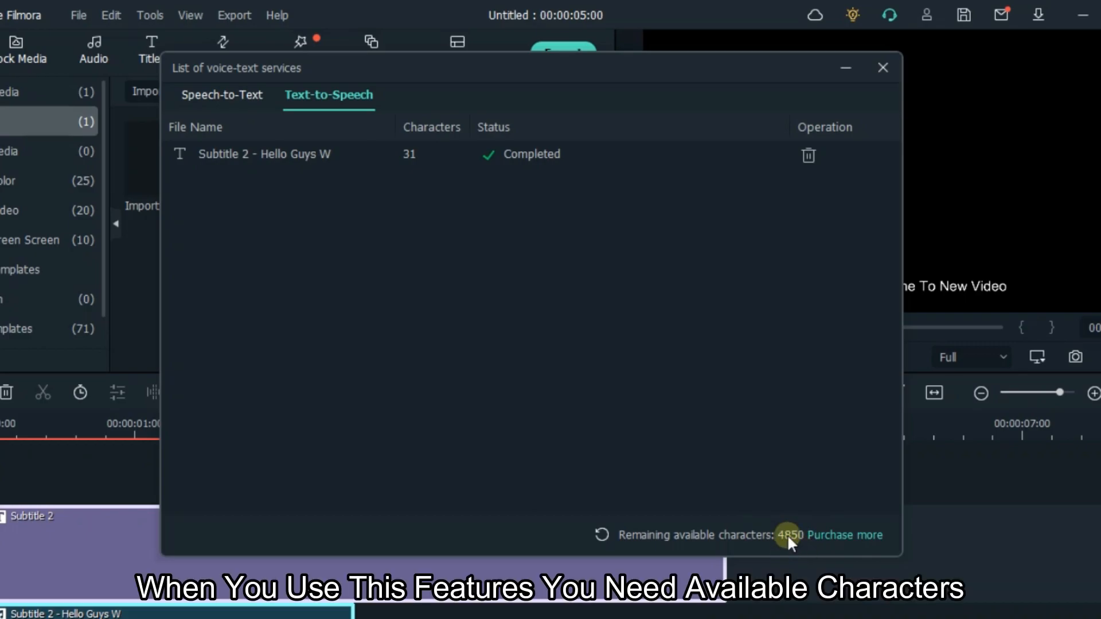
{"action": "mouse_move", "coordinate": [837, 540]}
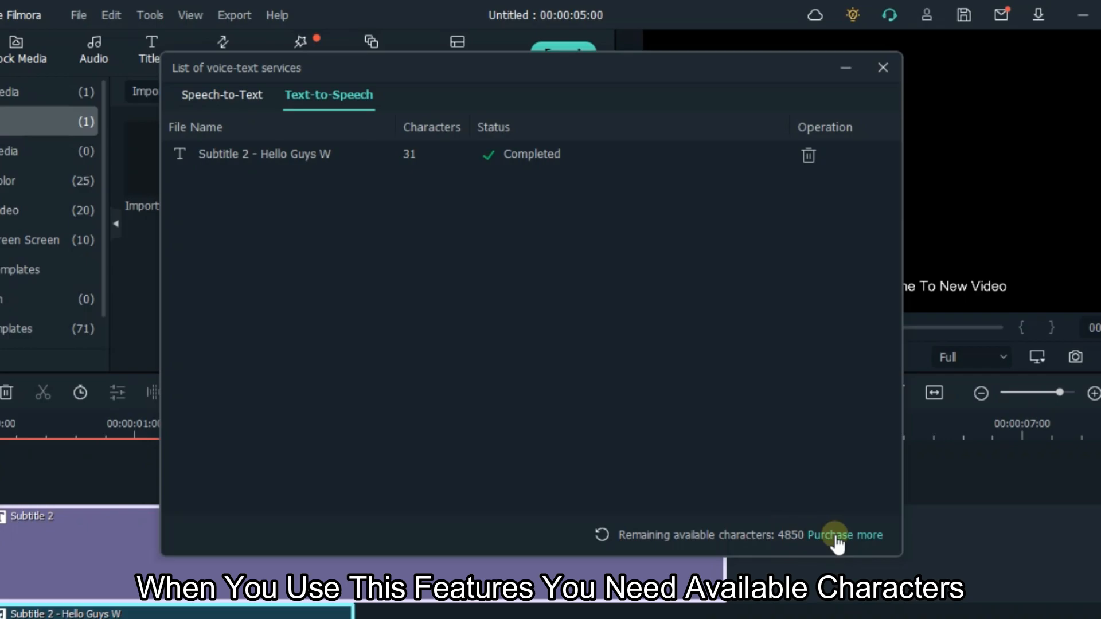
- View the Filmora TTS purchase page in Edge showing the US$3.99 and US$6.99 plans
{"action": "left_click", "coordinate": [845, 535]}
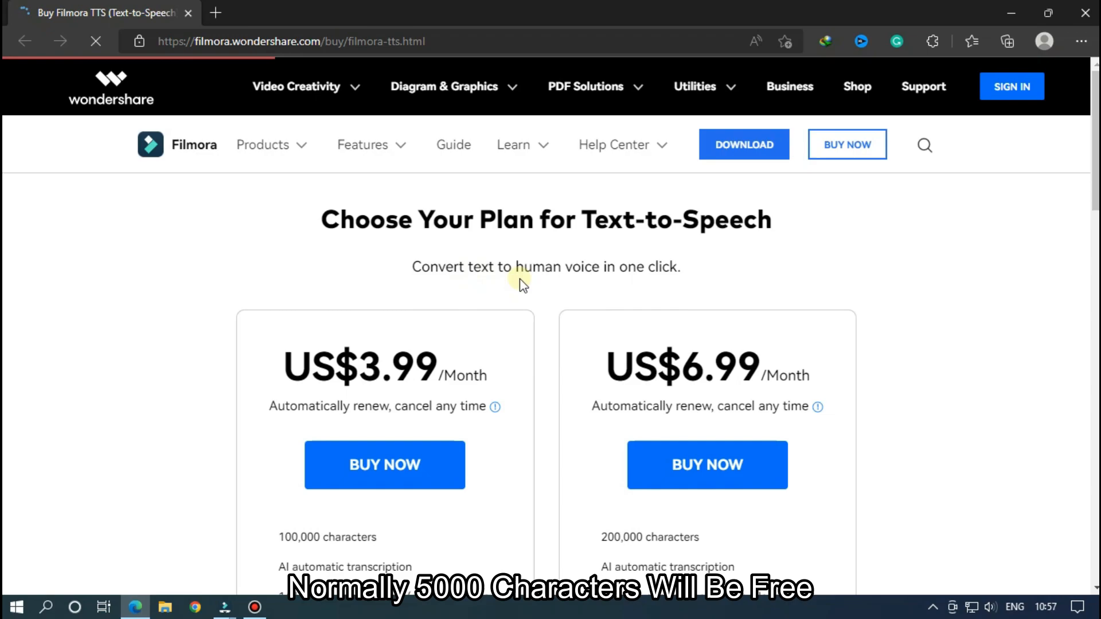
{"action": "scroll", "scroll_direction": "down", "scroll_amount": 3}
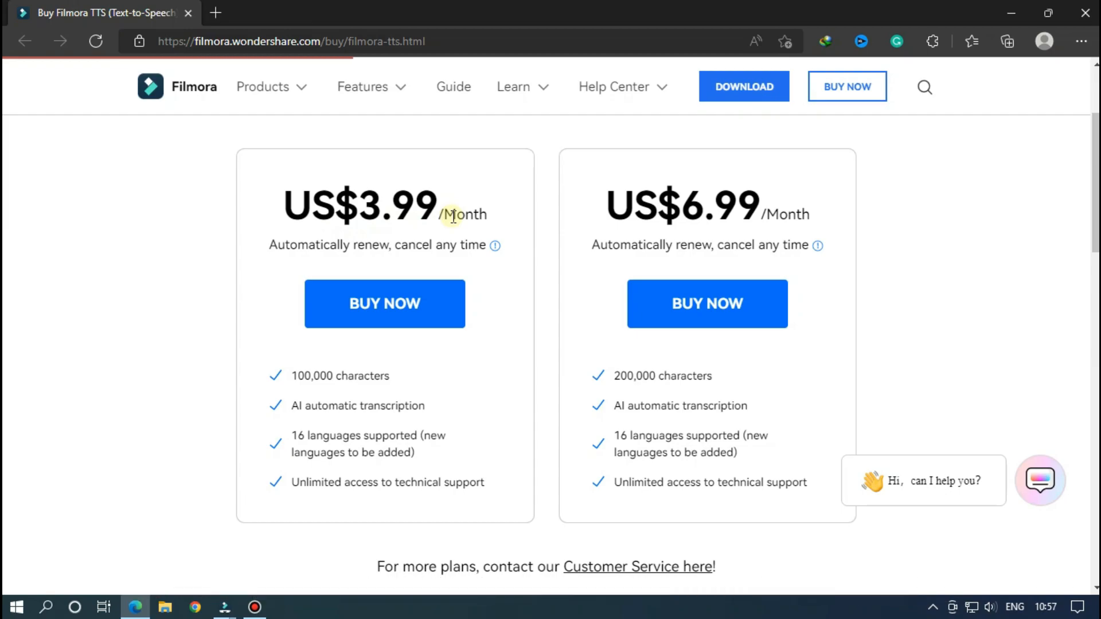
{"action": "mouse_move", "coordinate": [455, 348]}
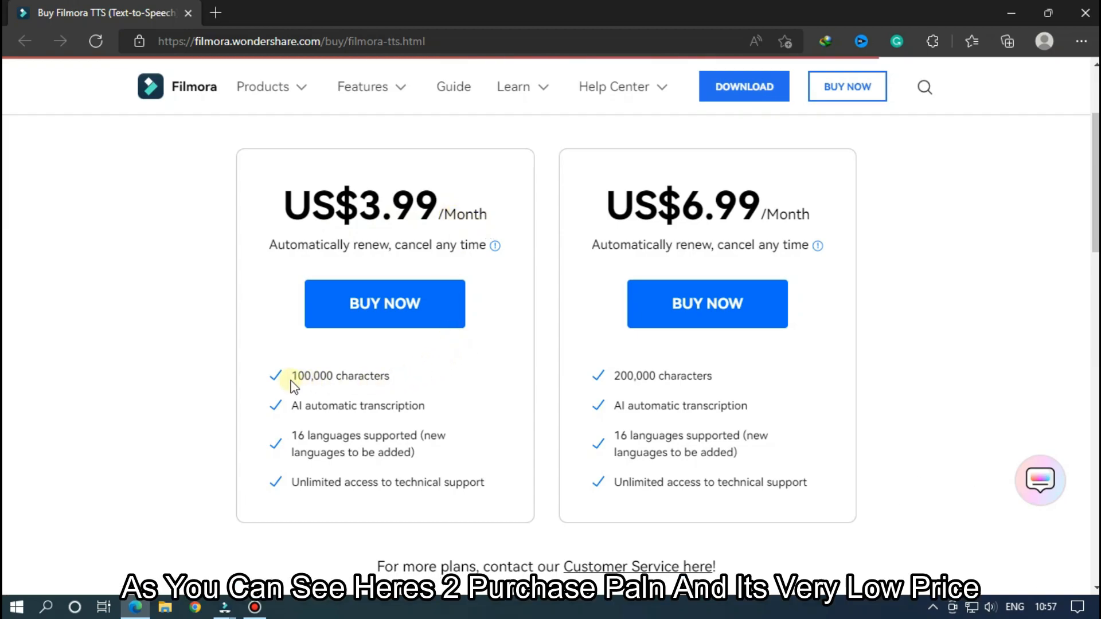
{"action": "mouse_move", "coordinate": [626, 262]}
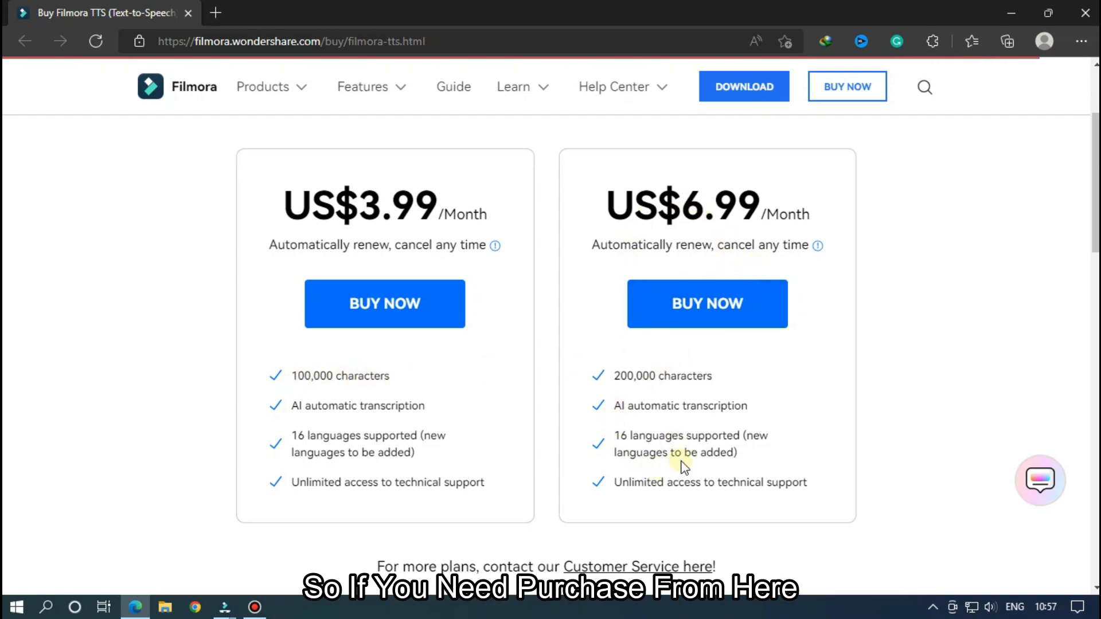
{"action": "mouse_move", "coordinate": [747, 376]}
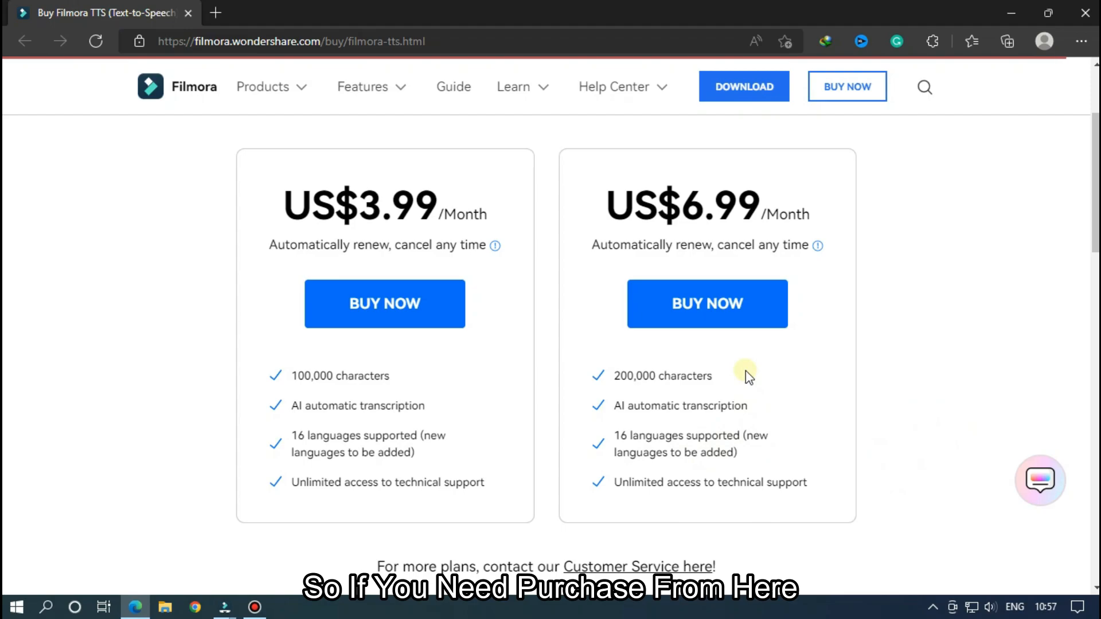
{"action": "mouse_move", "coordinate": [232, 607]}
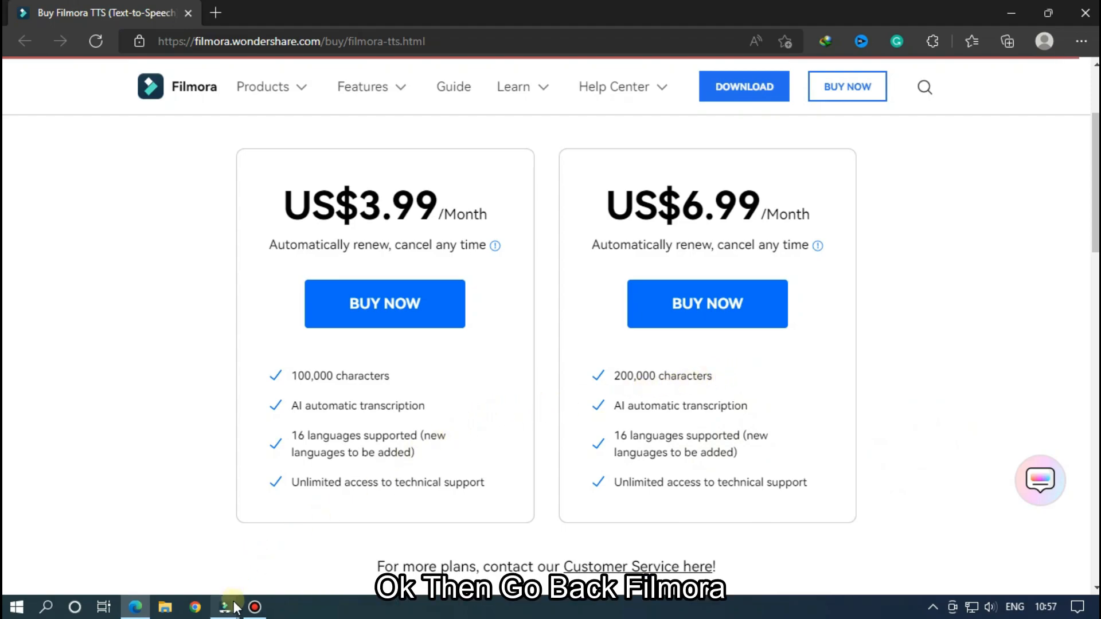
- Return to Filmora and cancel the Text-to-Speech Purchase Refresh prompt
{"action": "left_click", "coordinate": [224, 607]}
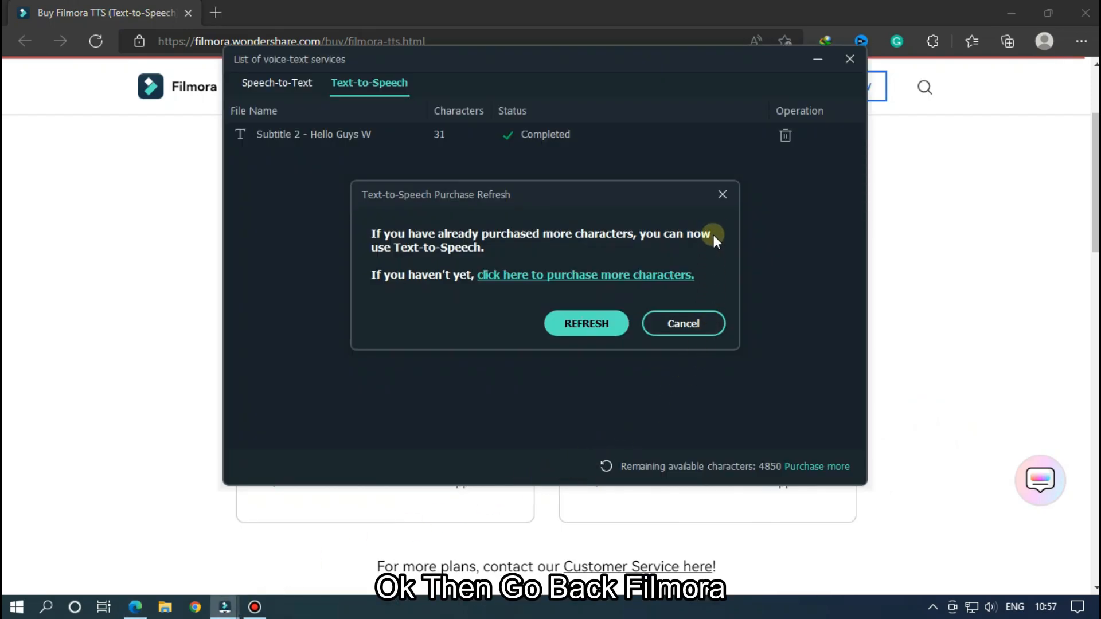
{"action": "left_click", "coordinate": [682, 323]}
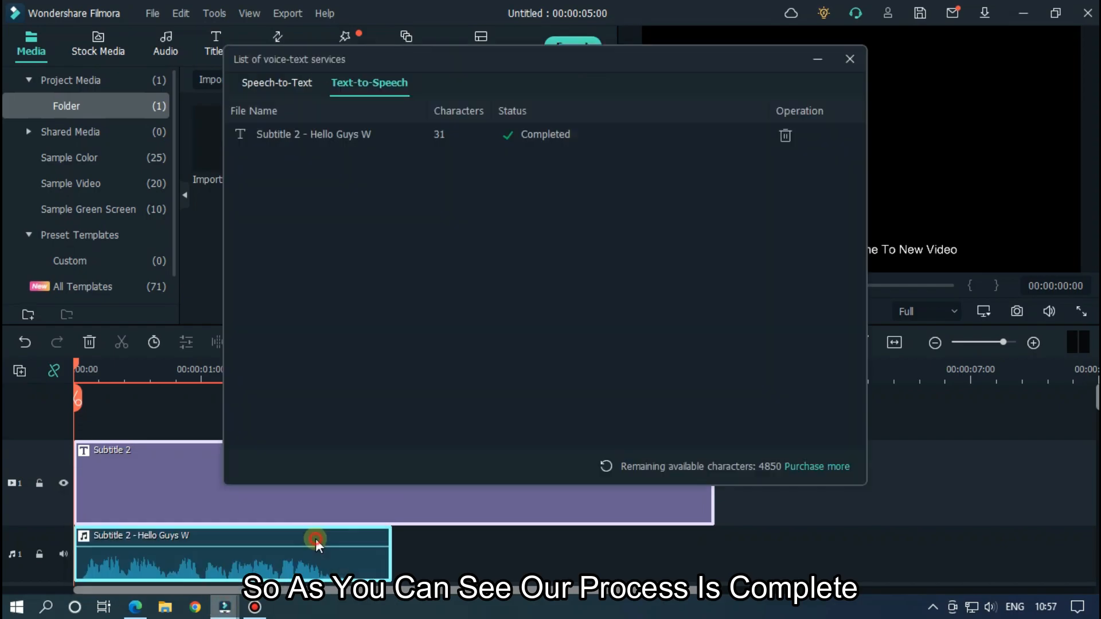
{"action": "mouse_move", "coordinate": [256, 109]}
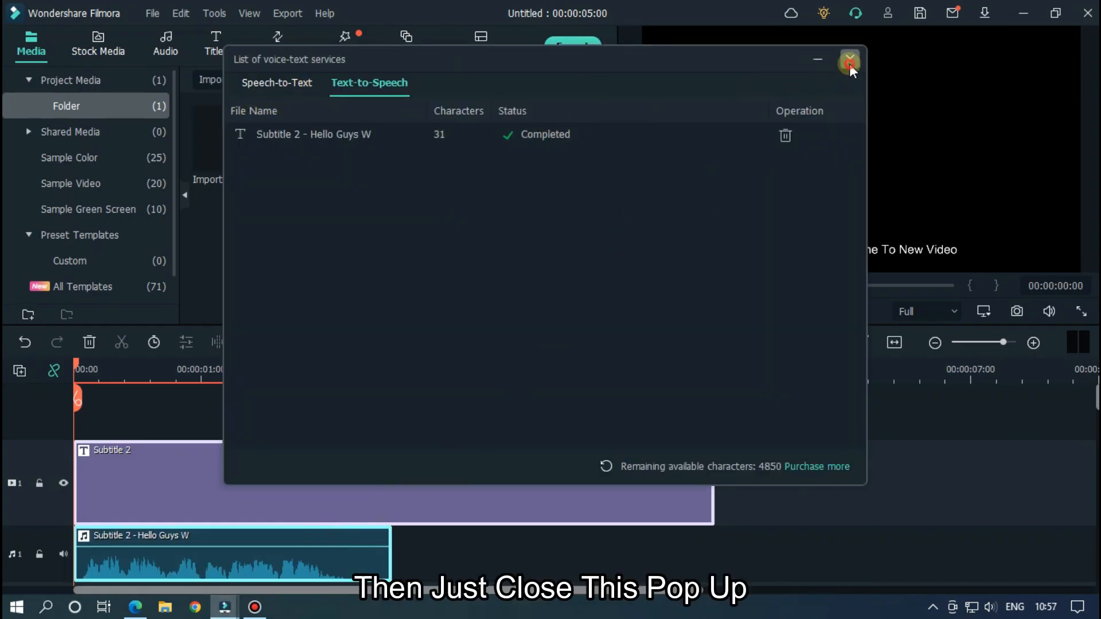
- Close the voice-text jobs list and play the preview to hear the generated voice
{"action": "left_click", "coordinate": [848, 59]}
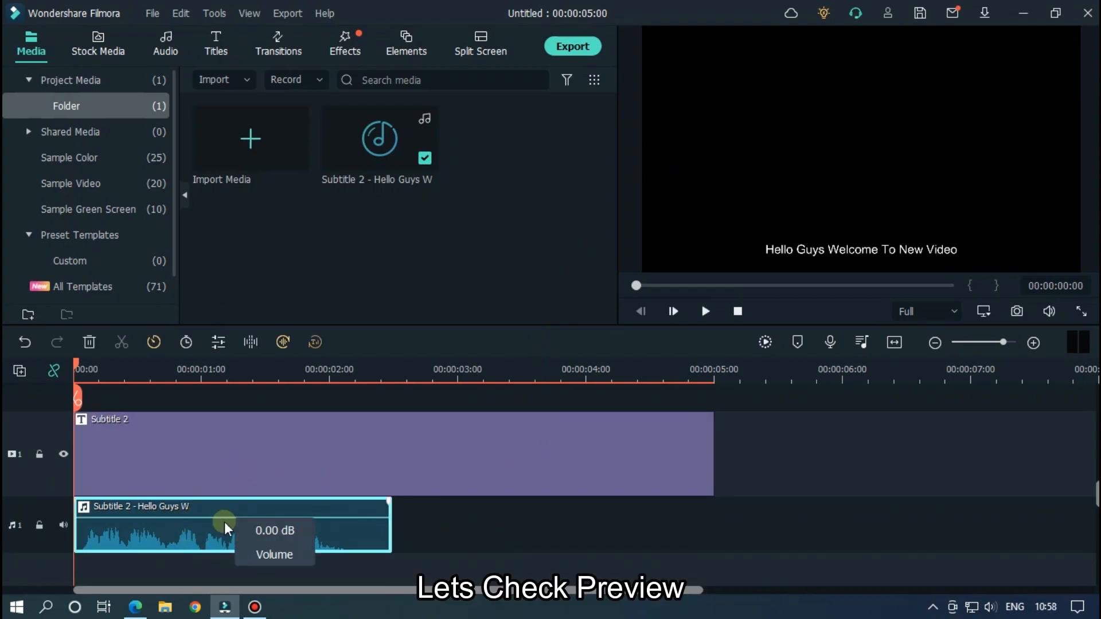
{"action": "mouse_move", "coordinate": [596, 535]}
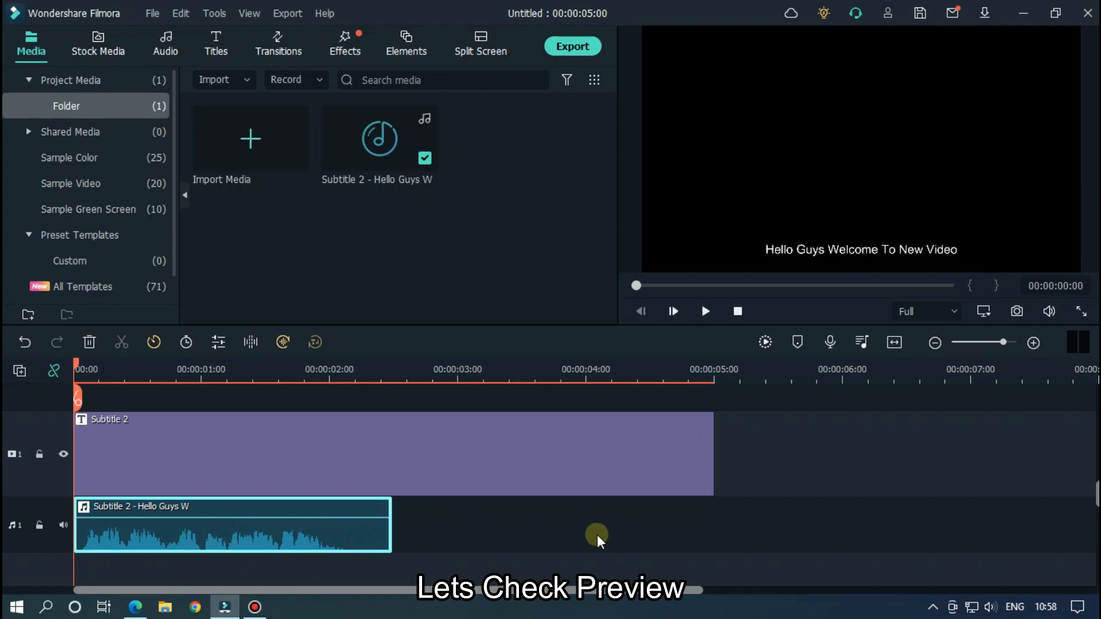
{"action": "left_click", "coordinate": [705, 311]}
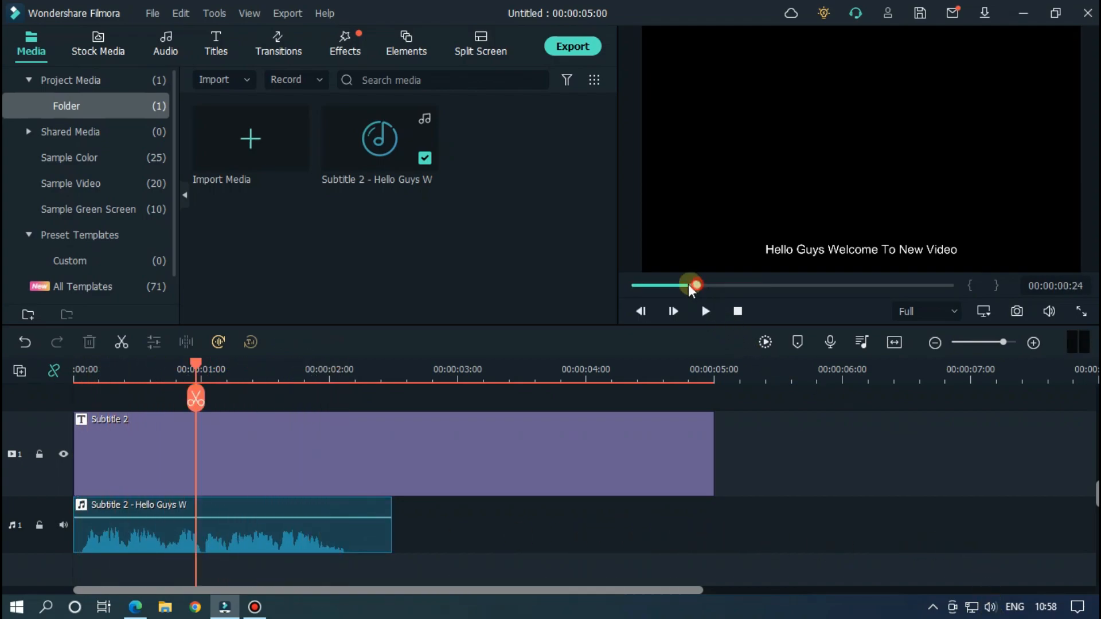
{"action": "left_click", "coordinate": [705, 311]}
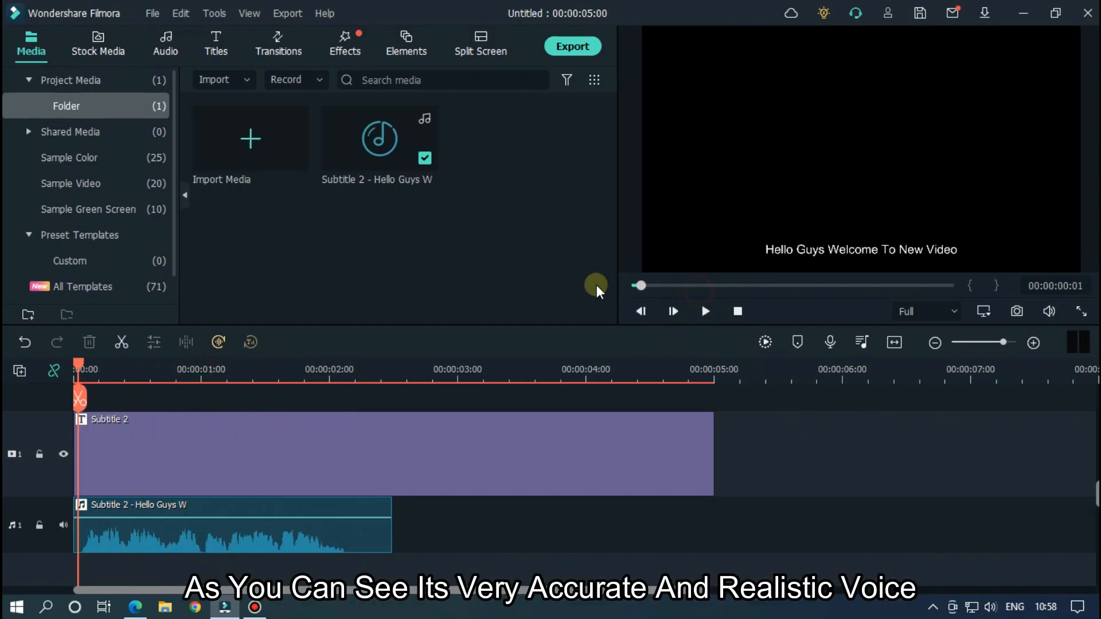
{"action": "left_click", "coordinate": [705, 311]}
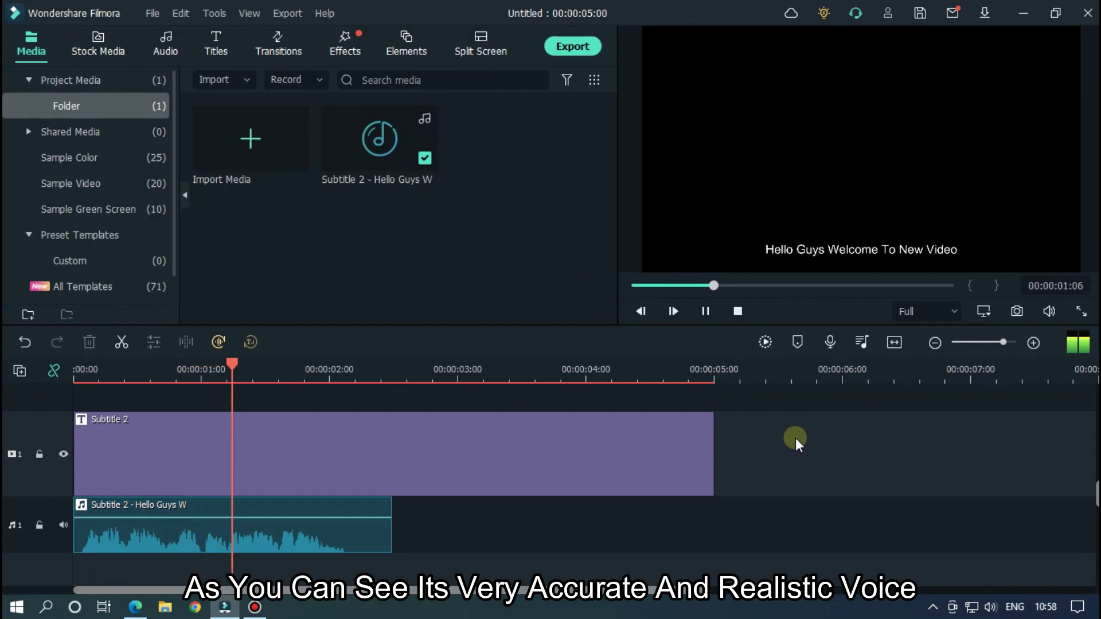
- Review the voice clip's Audio settings and confirm them unchanged
{"action": "double_click", "coordinate": [232, 526]}
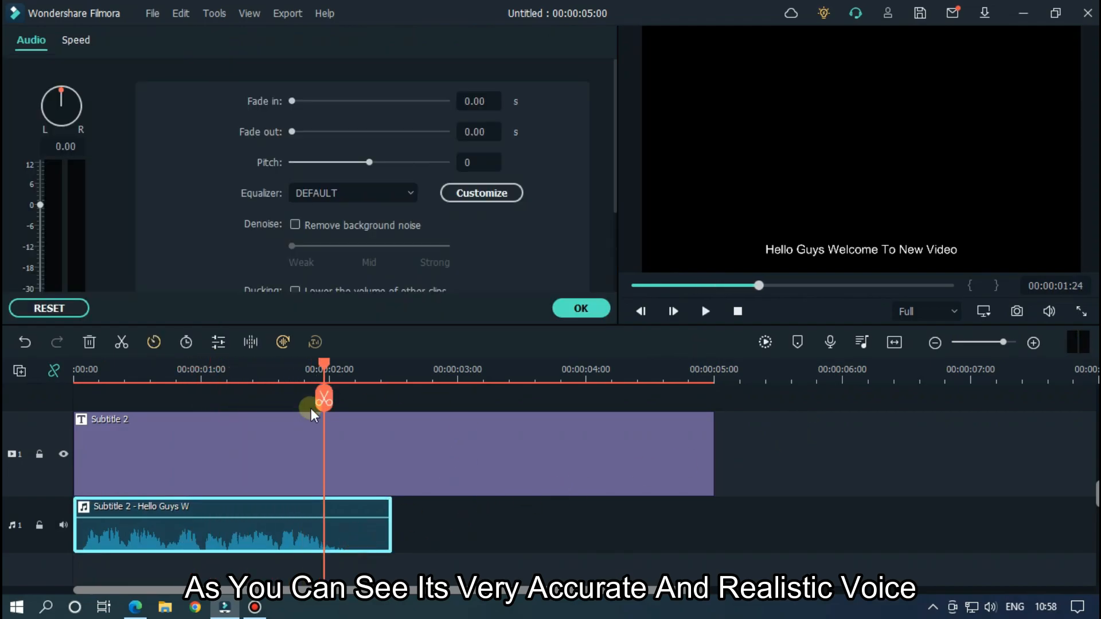
{"action": "scroll", "scroll_direction": "down", "scroll_amount": 3}
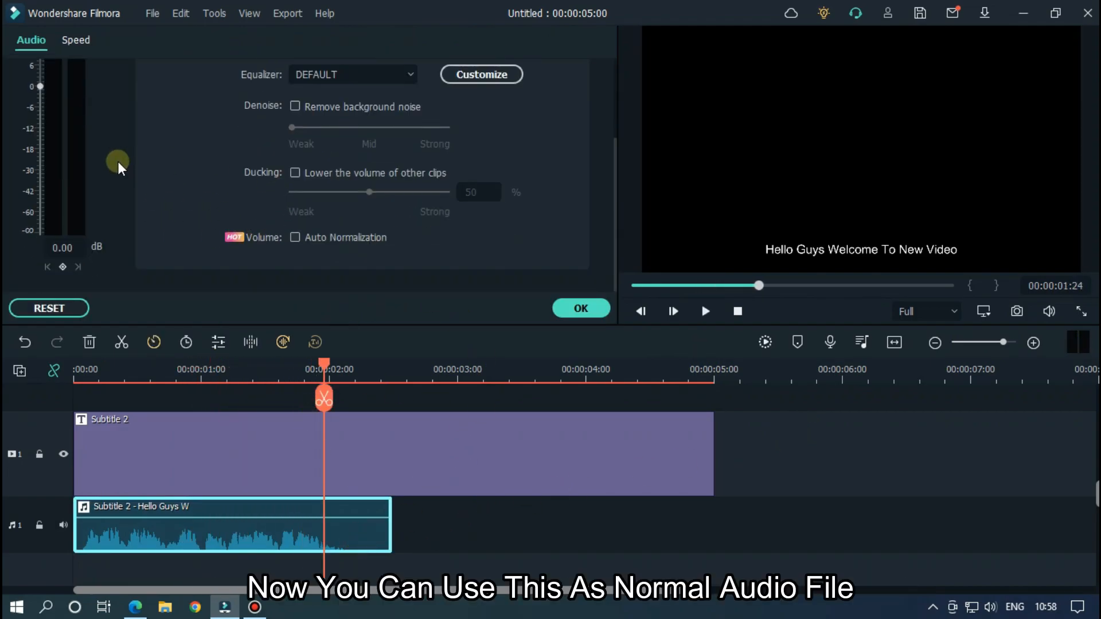
{"action": "scroll", "scroll_direction": "up", "scroll_amount": 3}
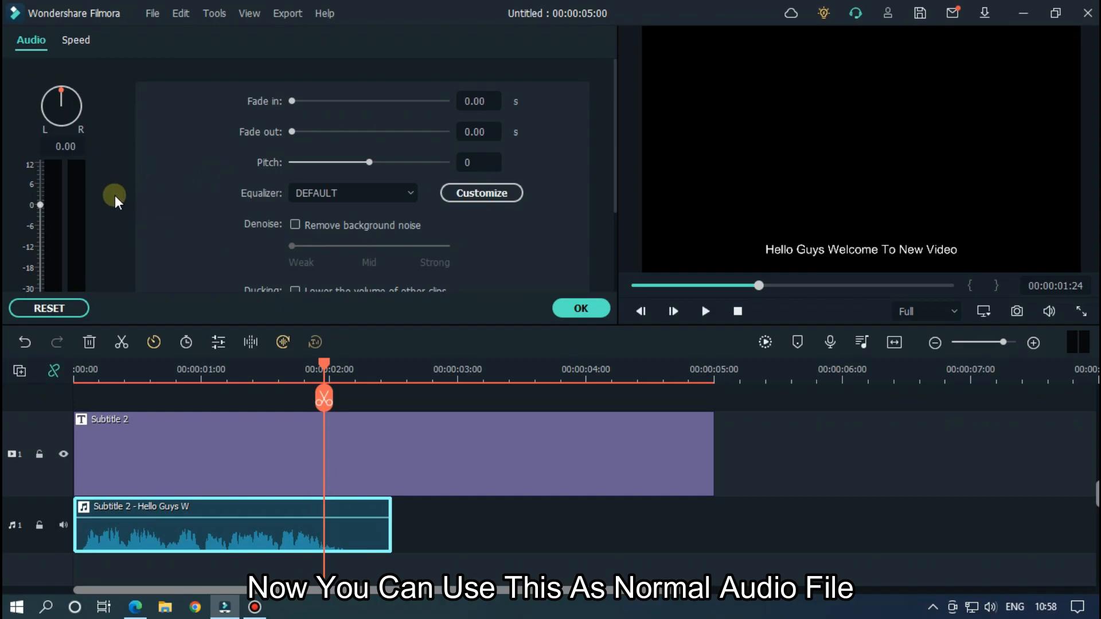
{"action": "left_click", "coordinate": [581, 309]}
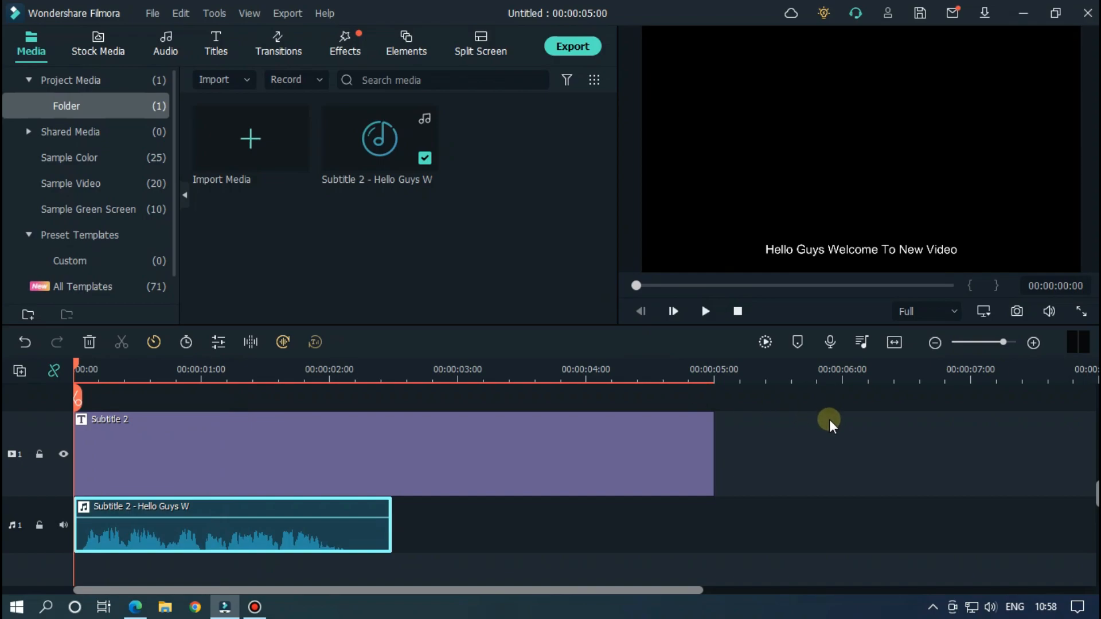
- Delete the Subtitle 2 title clip and select the remaining voice clip
{"action": "left_click", "coordinate": [705, 310]}
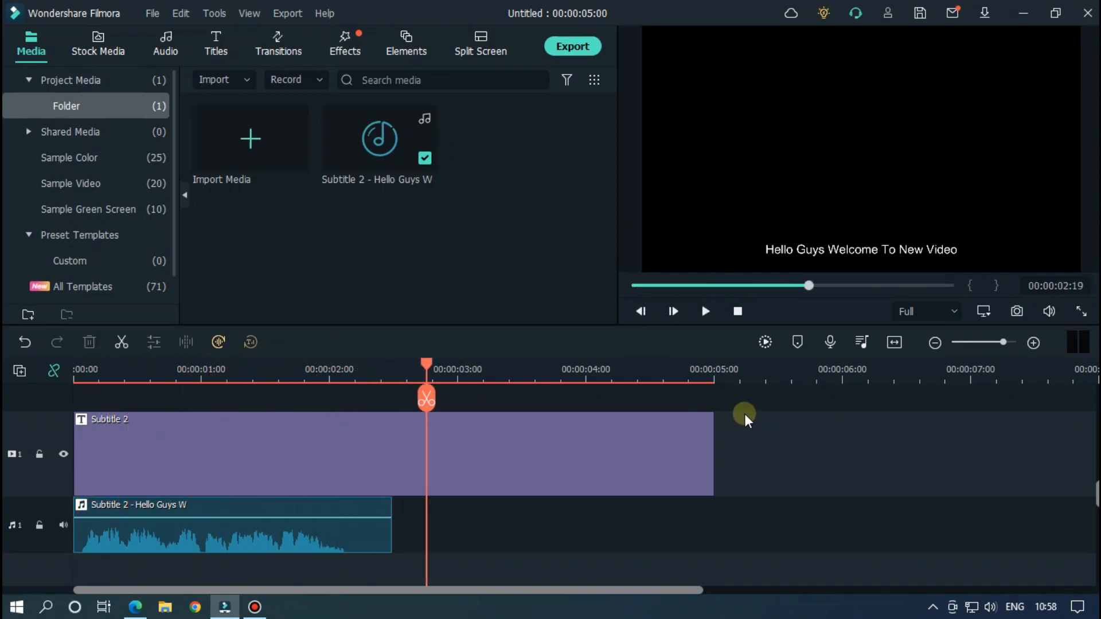
{"action": "mouse_move", "coordinate": [562, 460]}
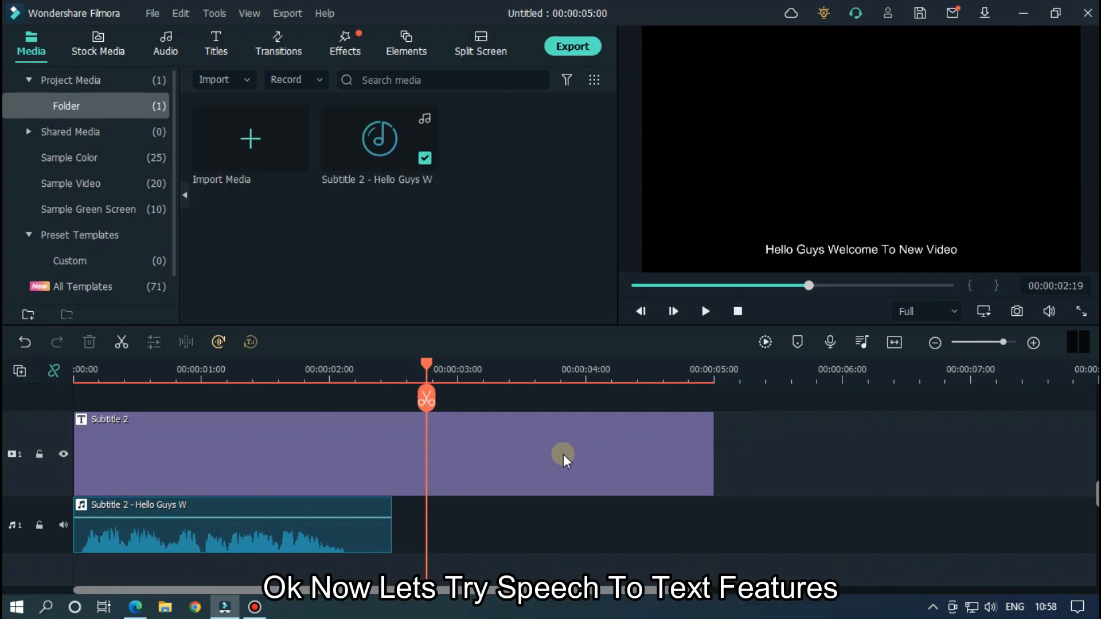
{"action": "mouse_move", "coordinate": [549, 441]}
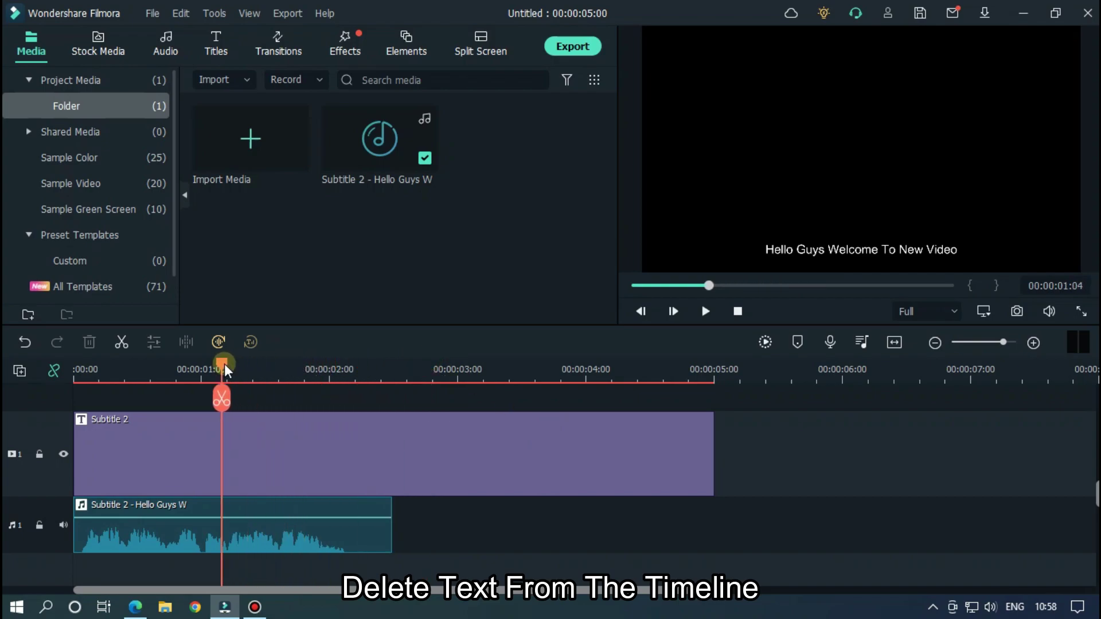
{"action": "left_click", "coordinate": [343, 449]}
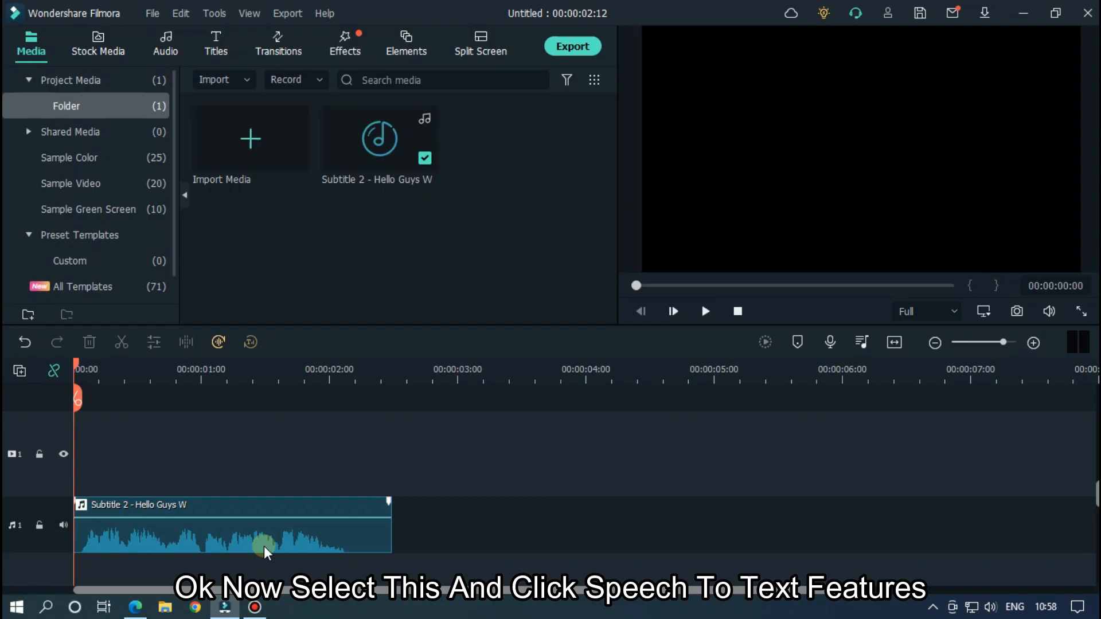
{"action": "left_click", "coordinate": [267, 540]}
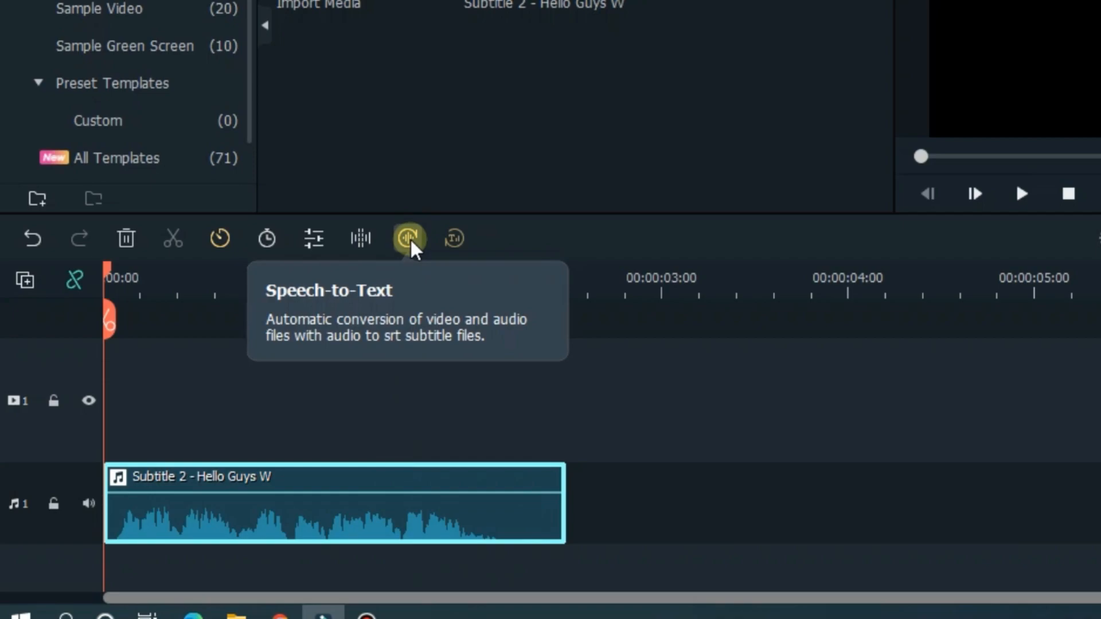
- Transcribe the voice clip with Speech-to-Text in English (US) on Clip selection
{"action": "left_click", "coordinate": [410, 239]}
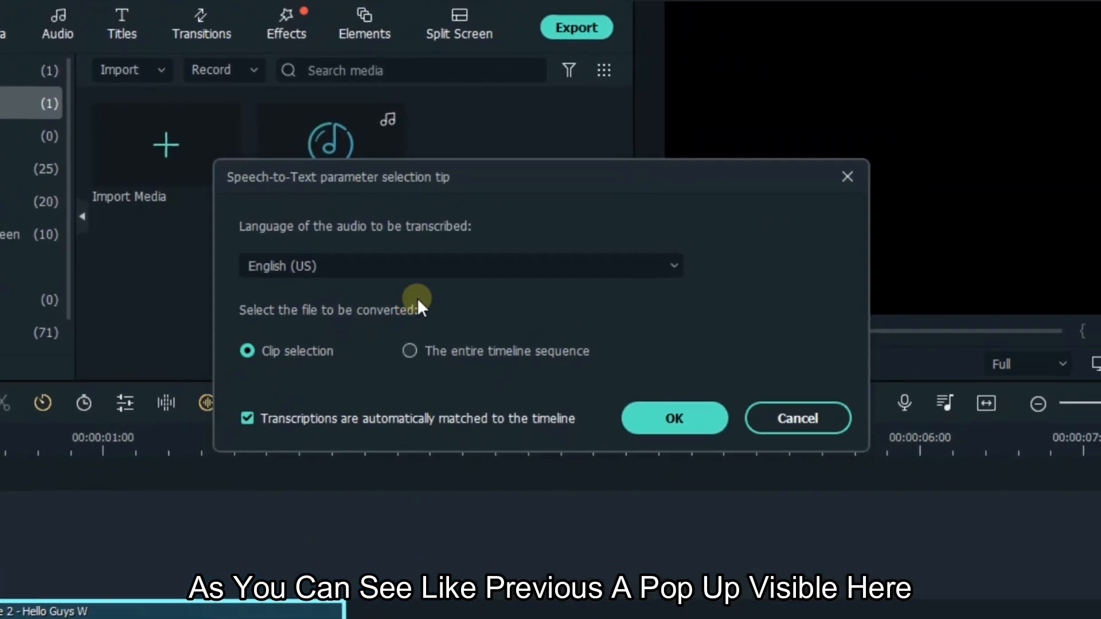
{"action": "left_click", "coordinate": [460, 265]}
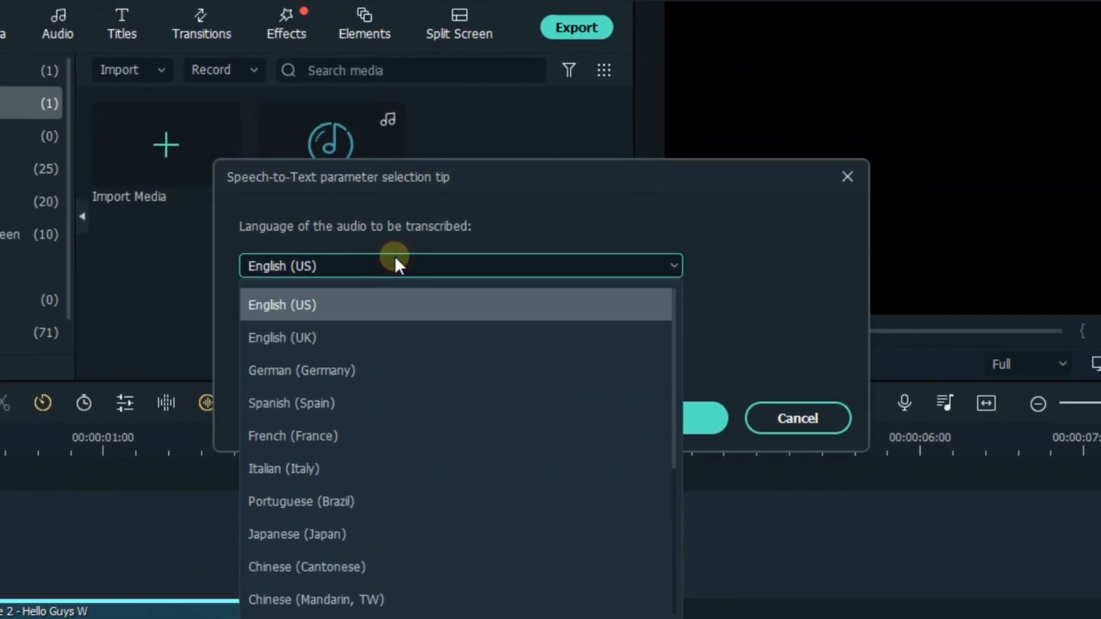
{"action": "mouse_move", "coordinate": [432, 370]}
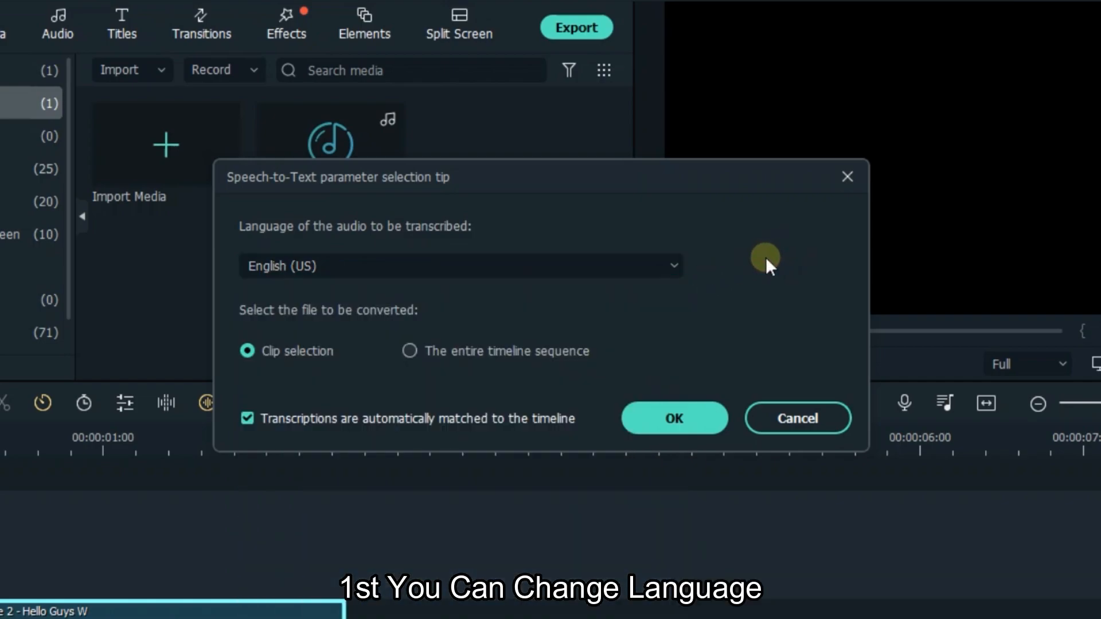
{"action": "mouse_move", "coordinate": [755, 249]}
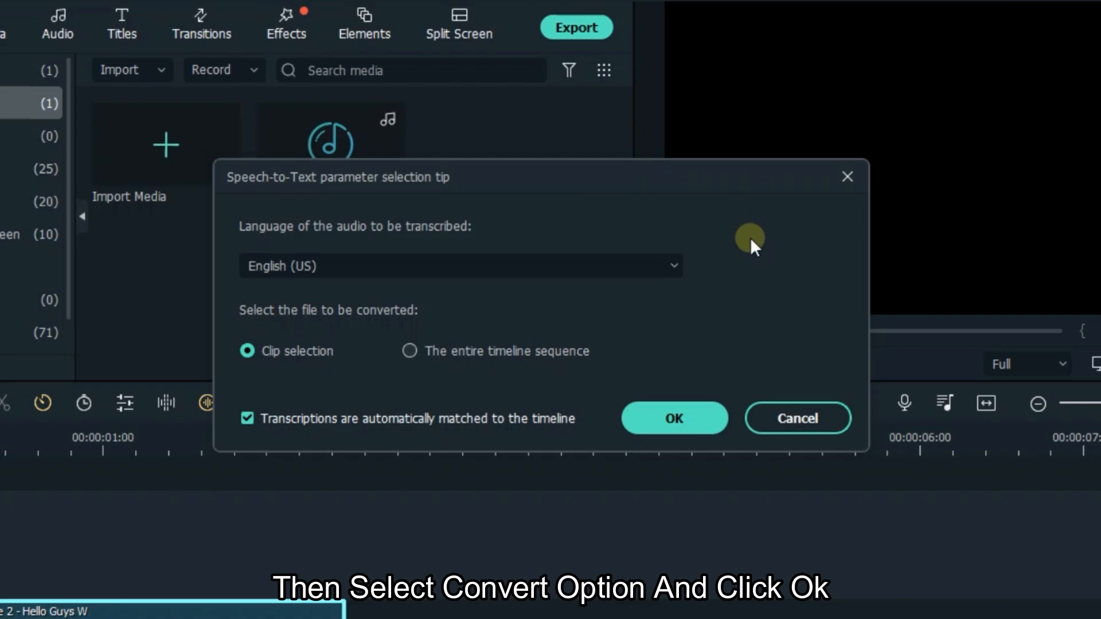
{"action": "mouse_move", "coordinate": [298, 341]}
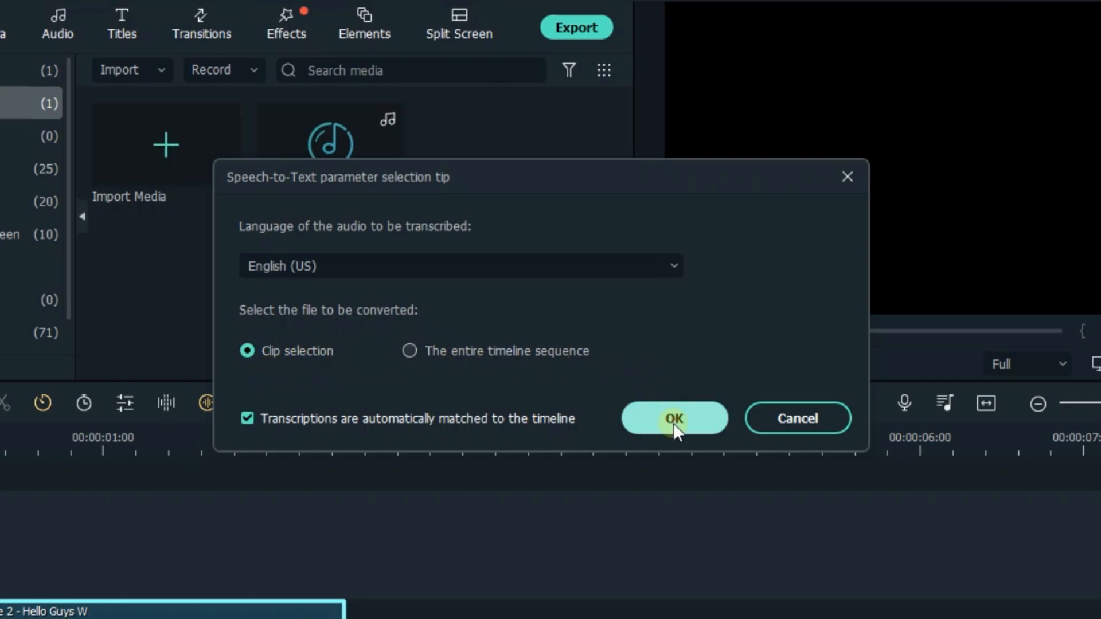
{"action": "left_click", "coordinate": [673, 418]}
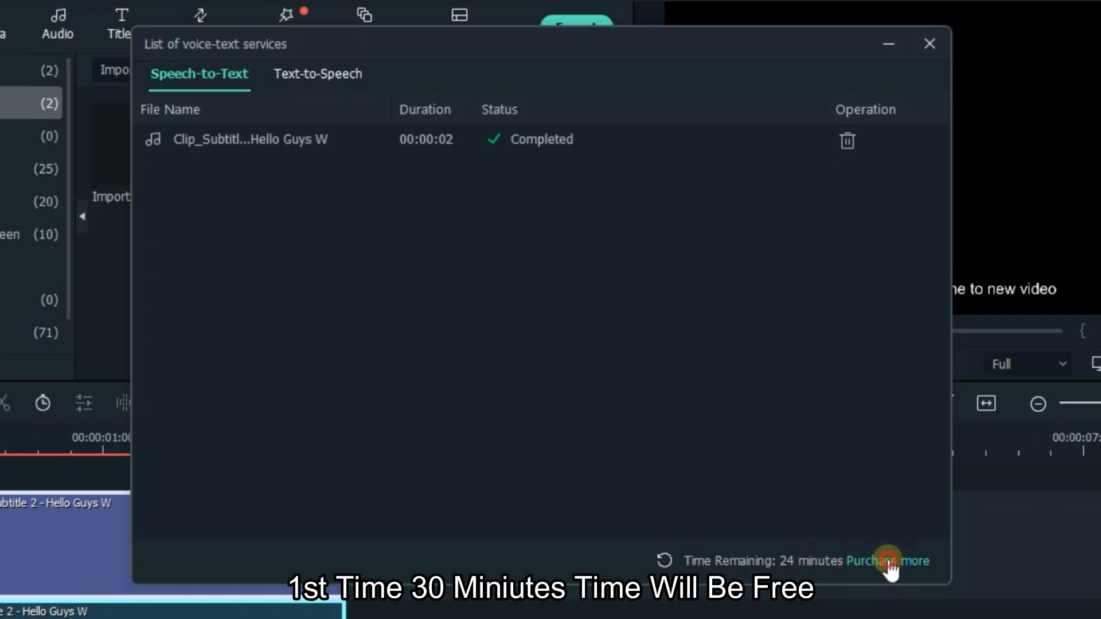
- View the Purchase more plans for Speech-to-Text (US$4.99, US$19.99, US$29.99 monthly) in Edge
{"action": "left_click", "coordinate": [893, 560]}
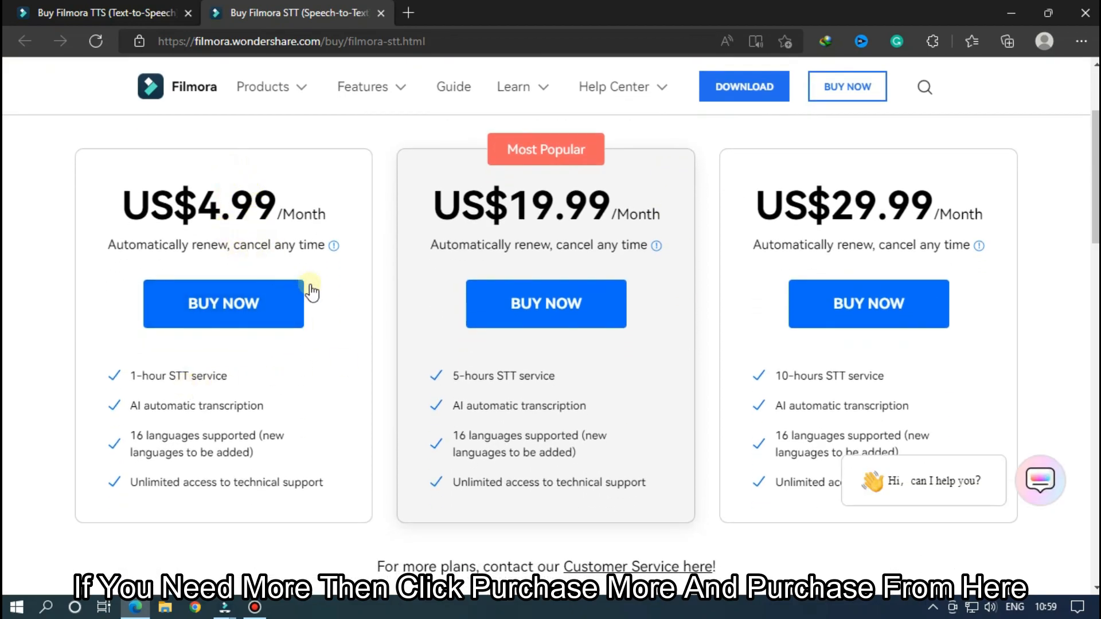
{"action": "mouse_move", "coordinate": [959, 385]}
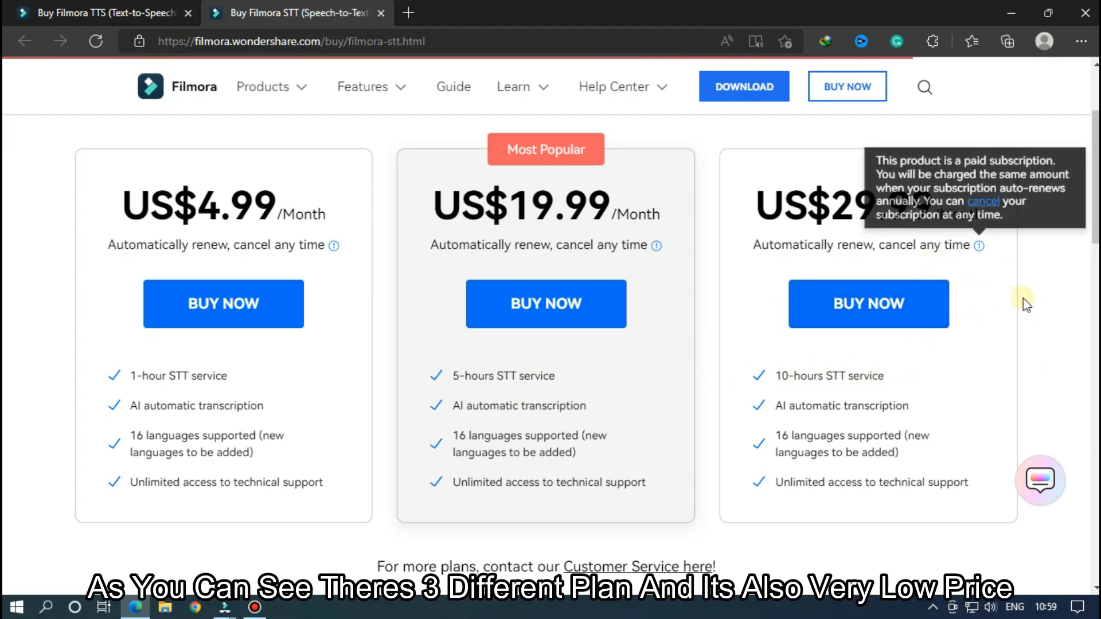
{"action": "mouse_move", "coordinate": [1018, 310]}
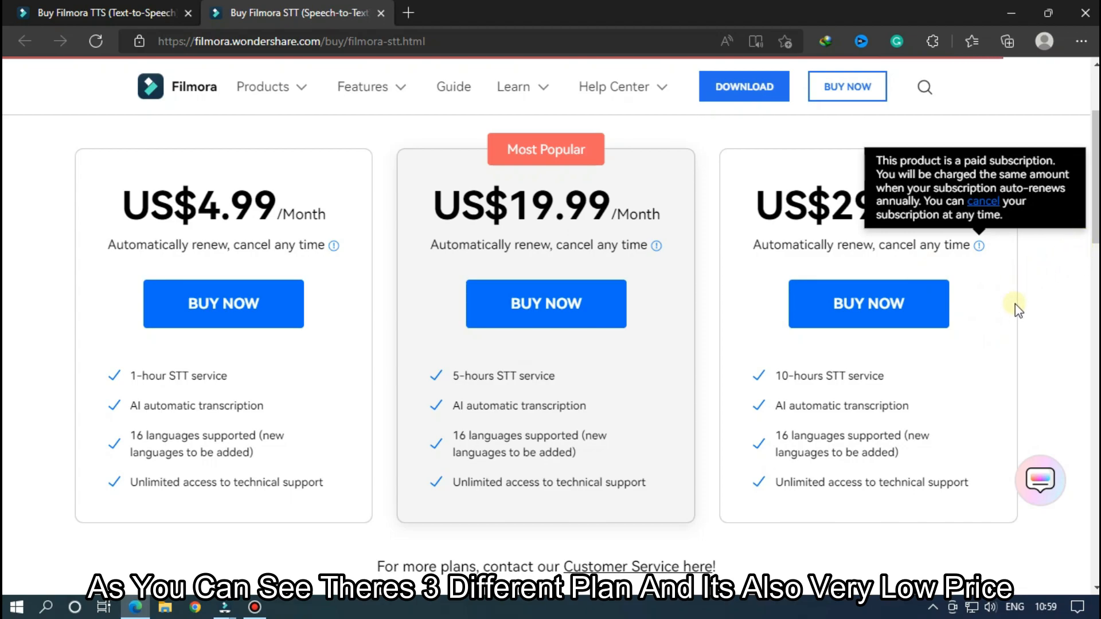
{"action": "mouse_move", "coordinate": [225, 607]}
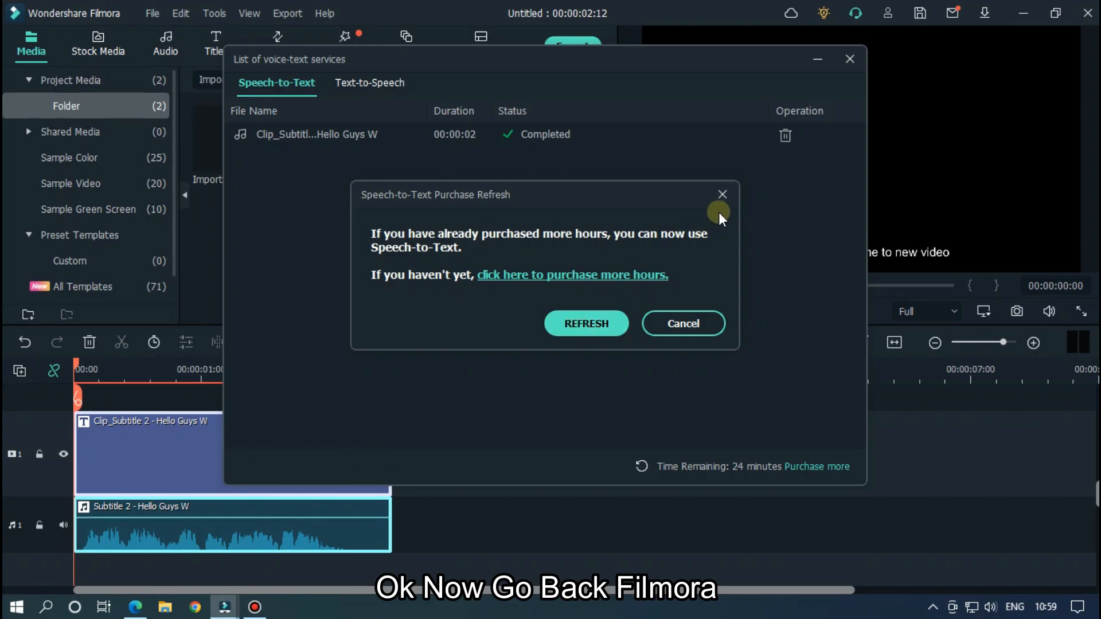
- Dismiss the purchase prompt and services list, then preview the caption "hello guys welcome to new video"
{"action": "left_click", "coordinate": [722, 194]}
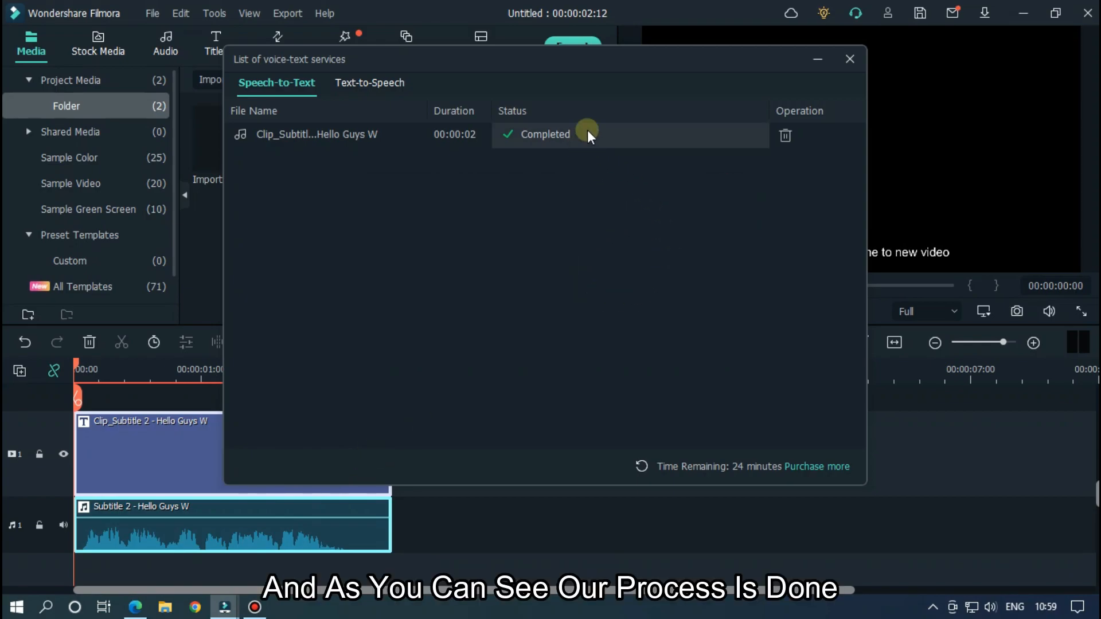
{"action": "mouse_move", "coordinate": [849, 59]}
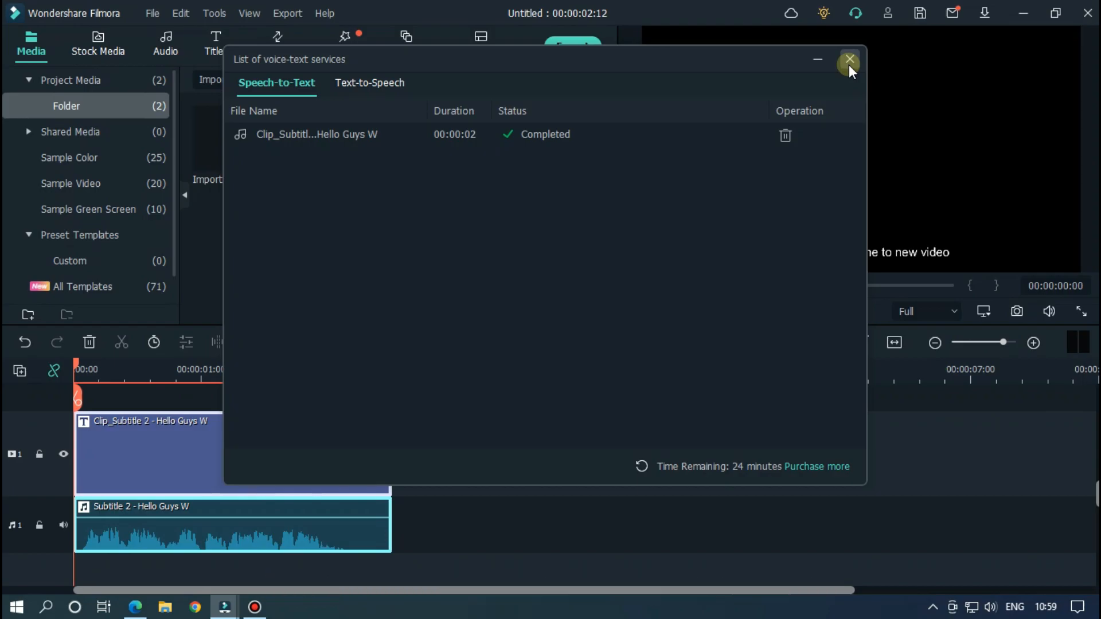
{"action": "left_click", "coordinate": [848, 59]}
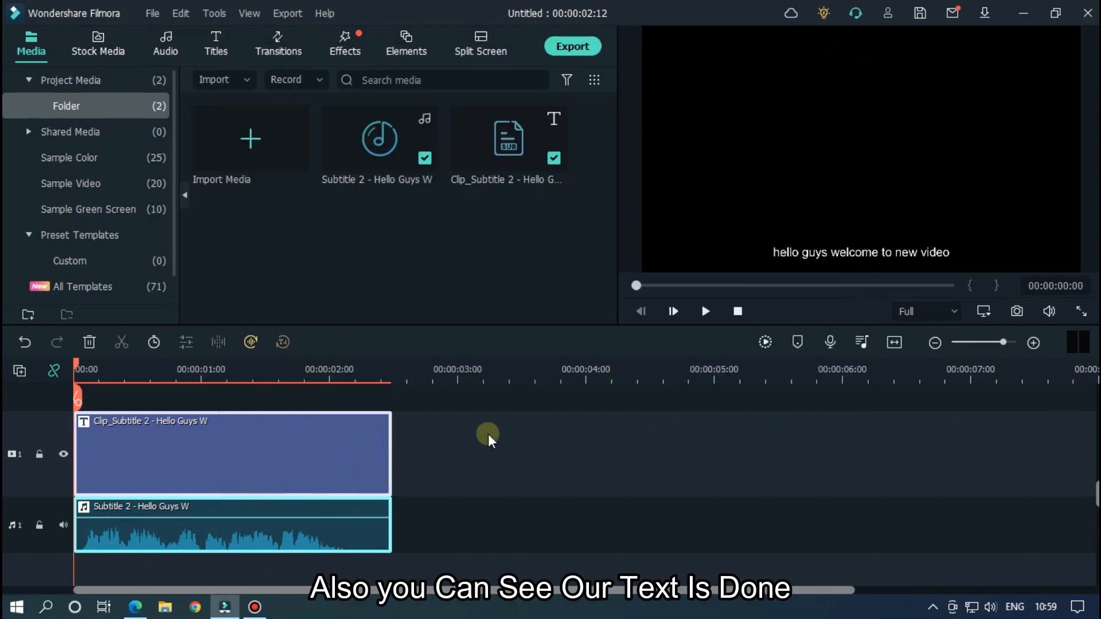
{"action": "left_click", "coordinate": [705, 311]}
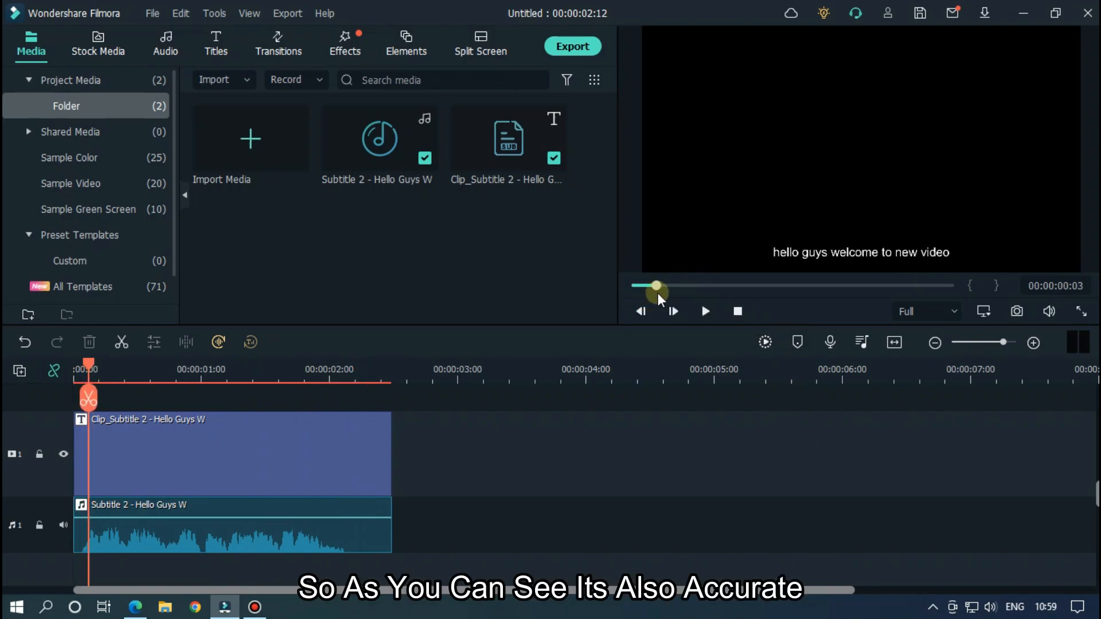
{"action": "right_click", "coordinate": [508, 136]}
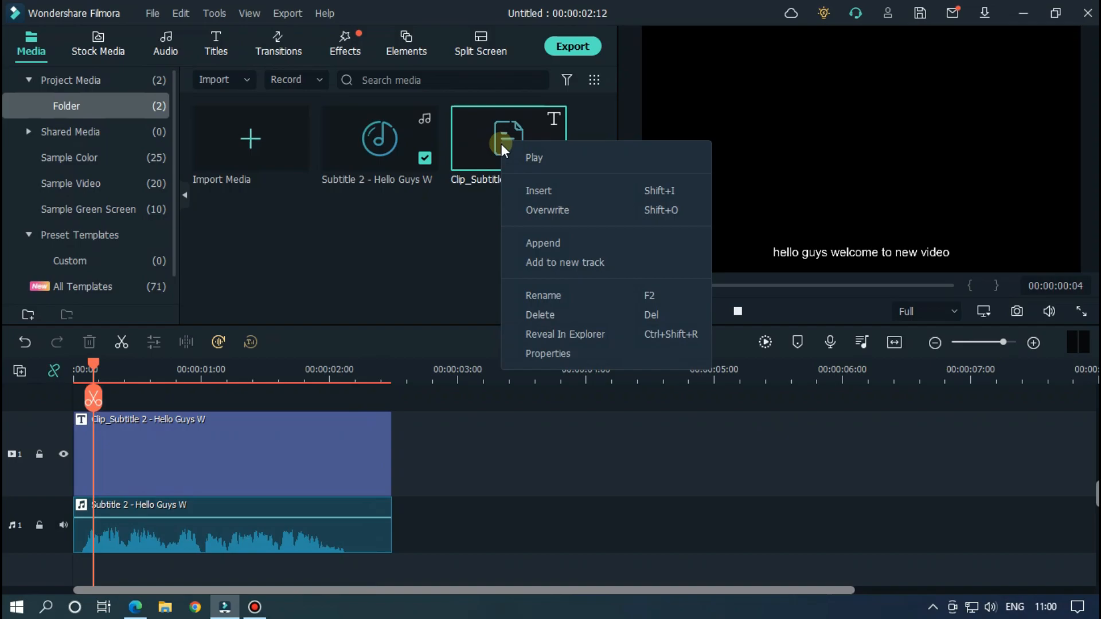
{"action": "left_click", "coordinate": [548, 353]}
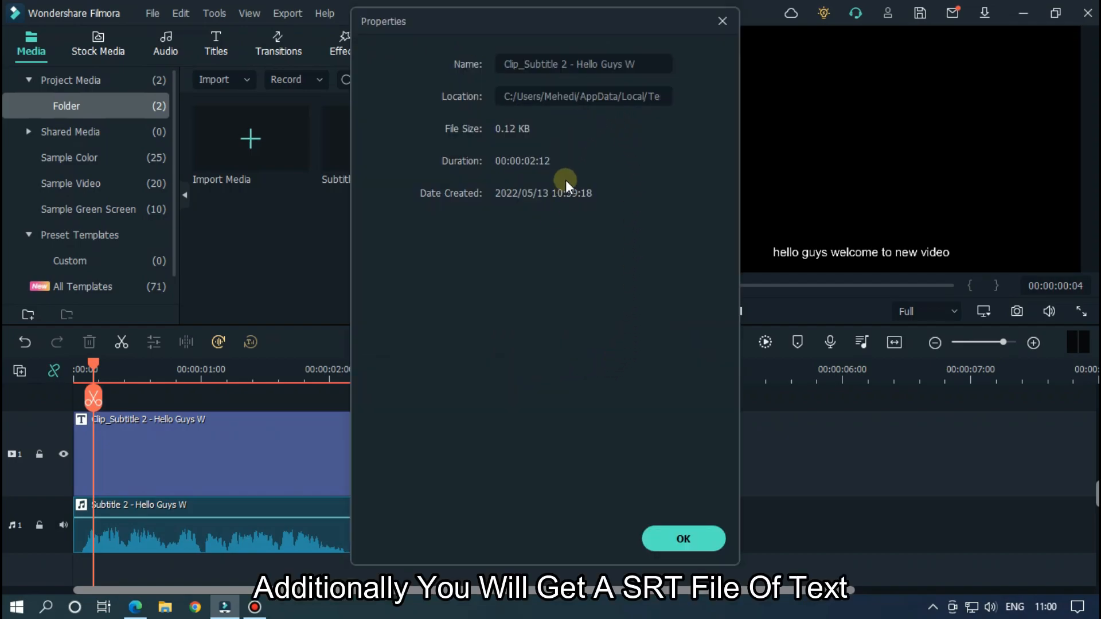
{"action": "mouse_move", "coordinate": [561, 200]}
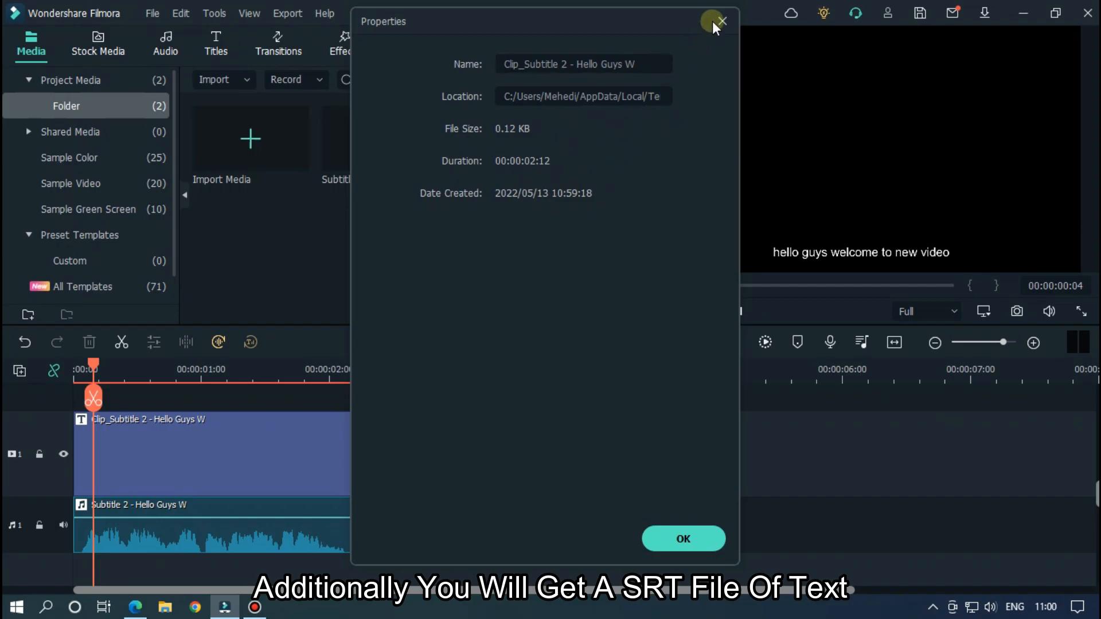
{"action": "left_click", "coordinate": [722, 20]}
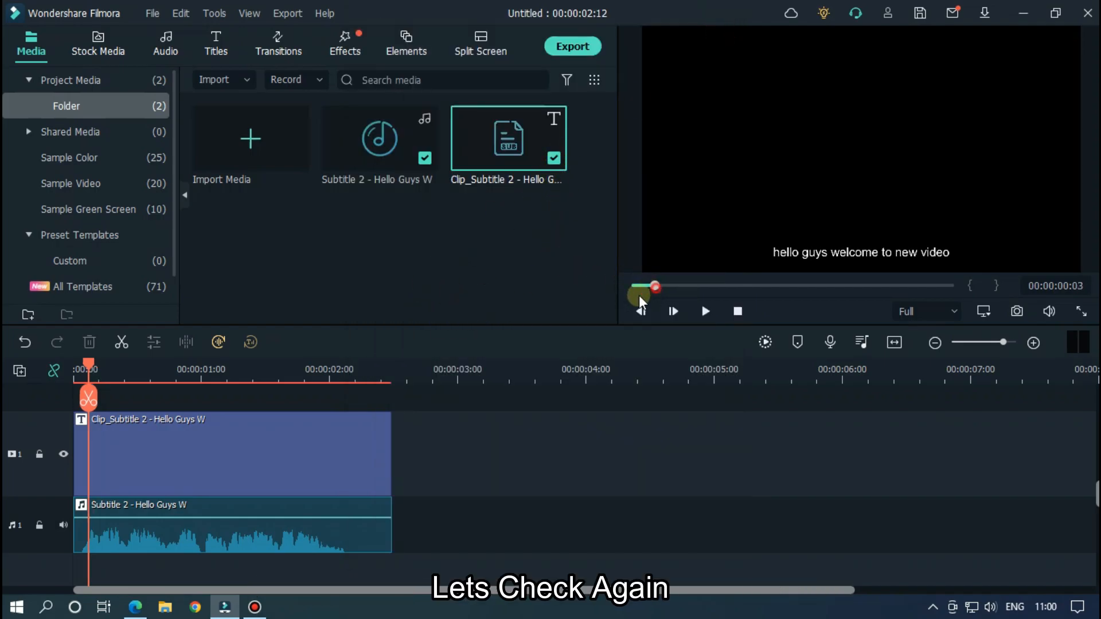
- Play the project to check the subtitle, then bring up export as MP4 "Text To" at 1920x1080
{"action": "left_click", "coordinate": [704, 310]}
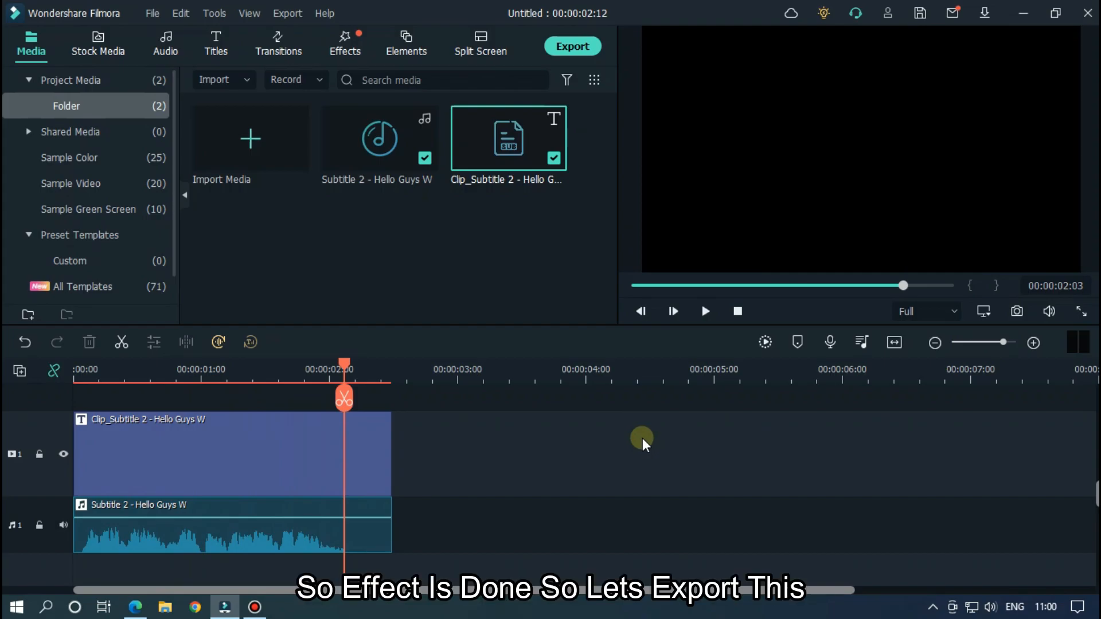
{"action": "mouse_move", "coordinate": [572, 46]}
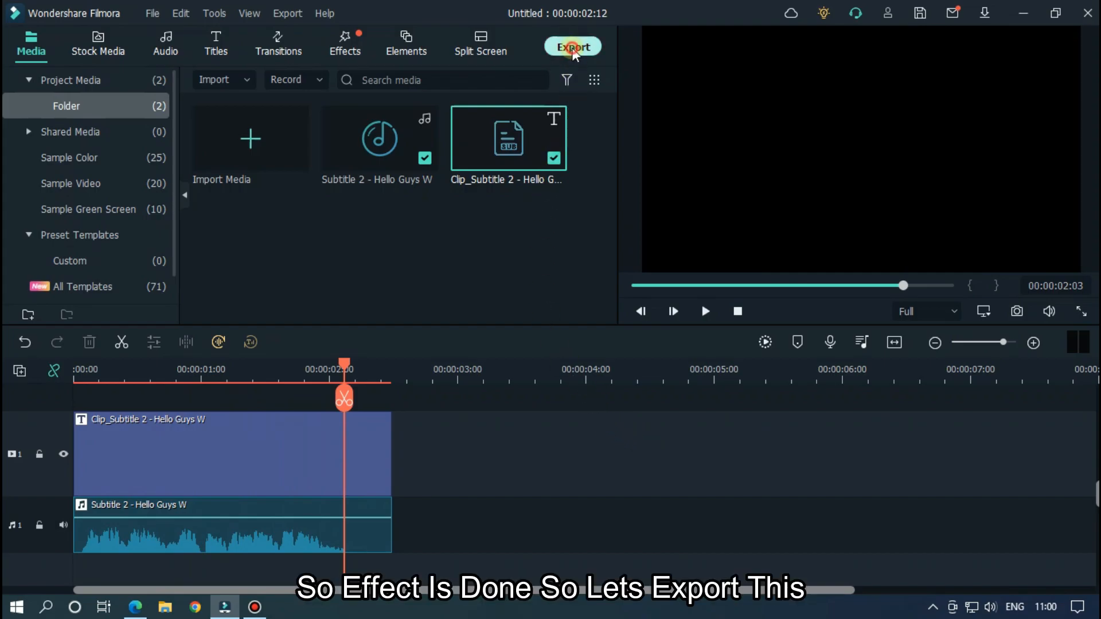
{"action": "left_click", "coordinate": [573, 46]}
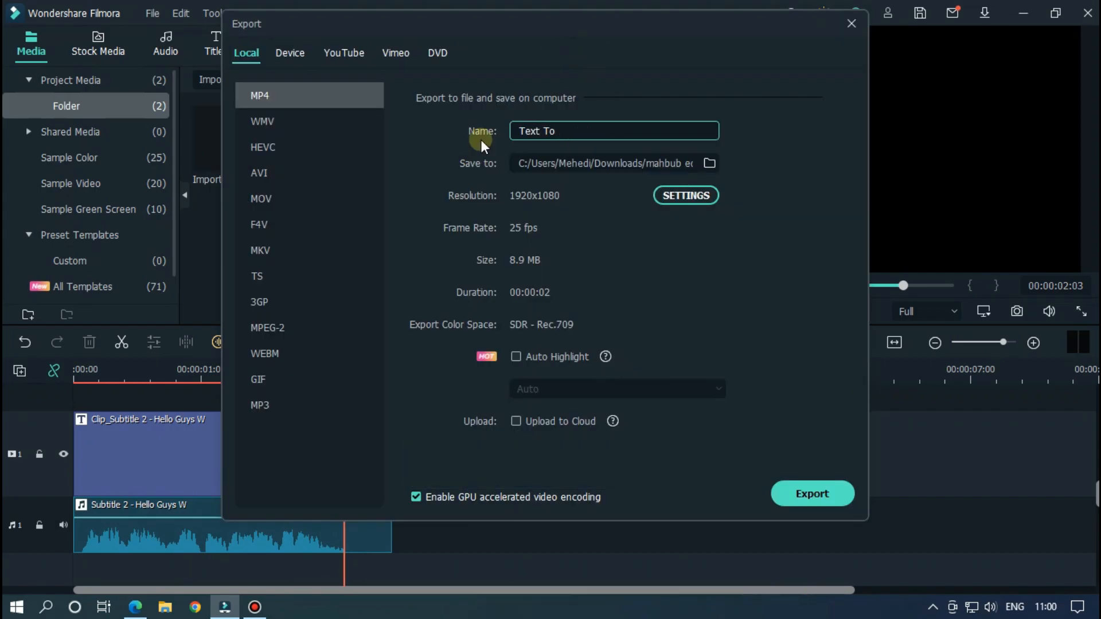